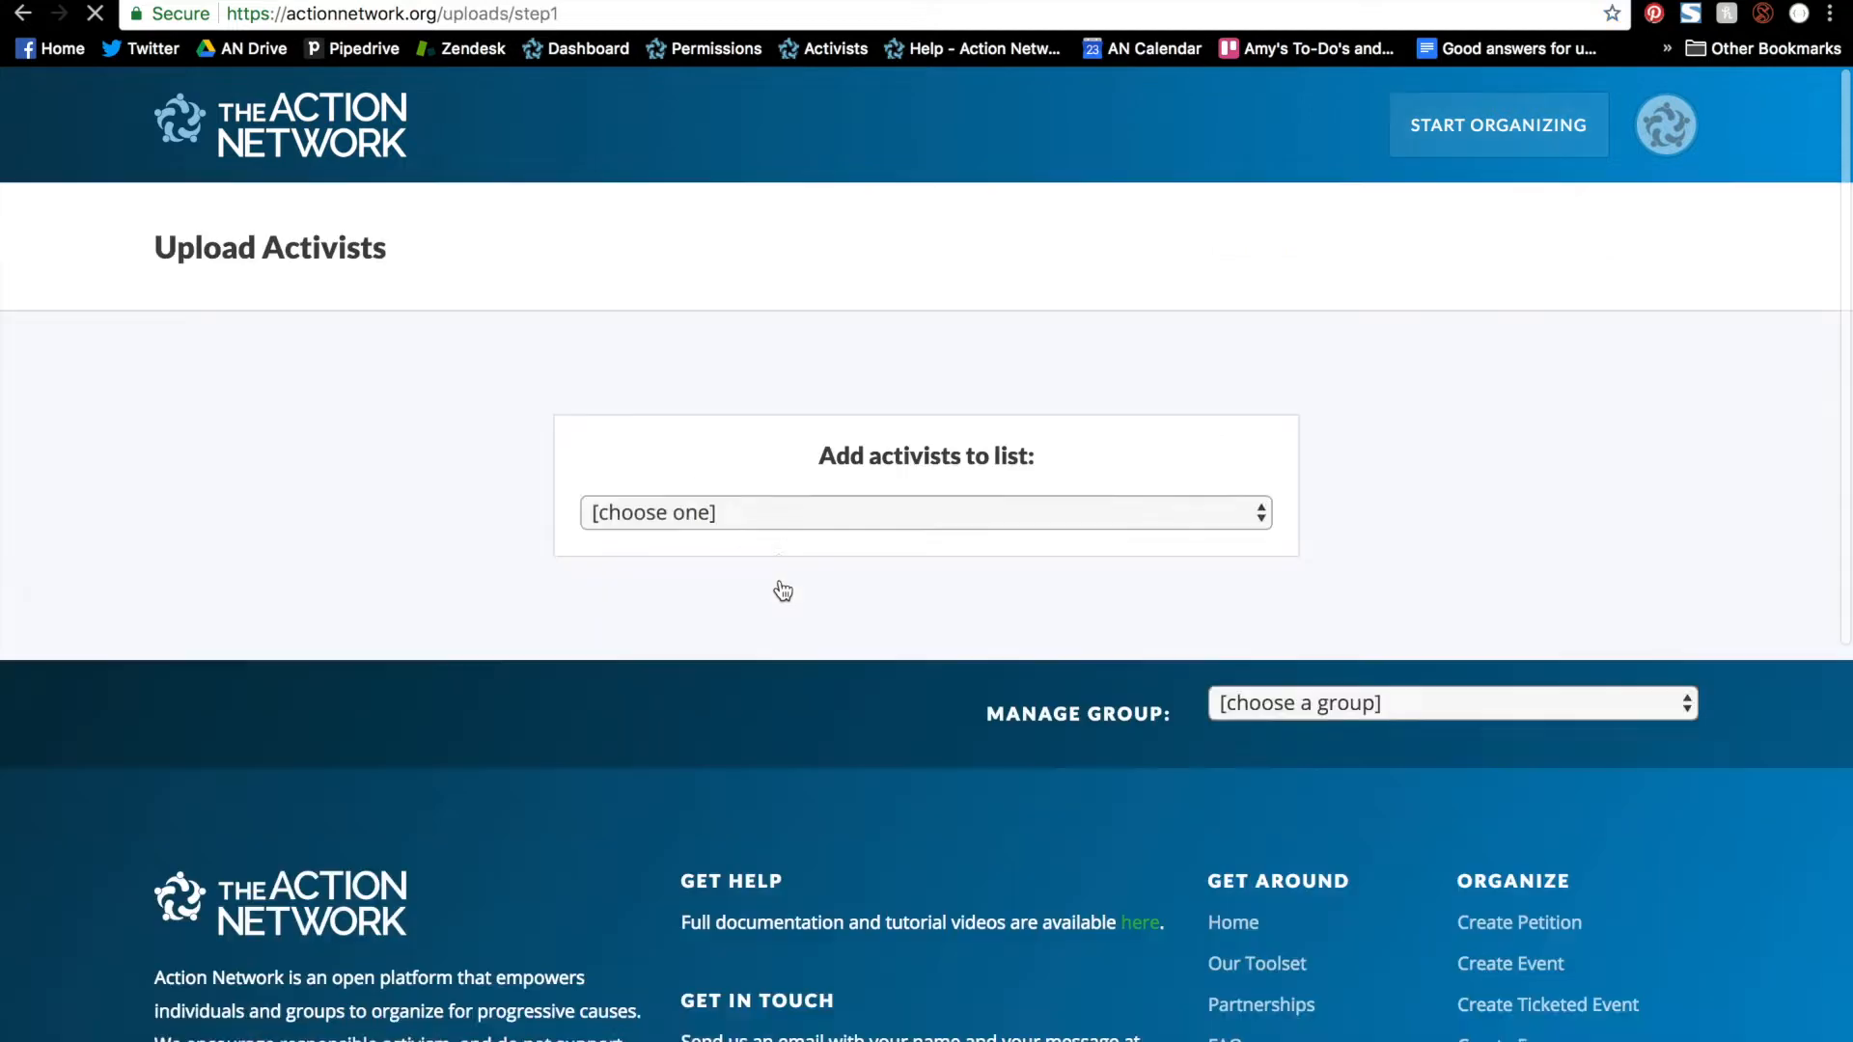
Select Amy's Test Group and begin a new activist upload from its uploads page.
left_click(924, 512)
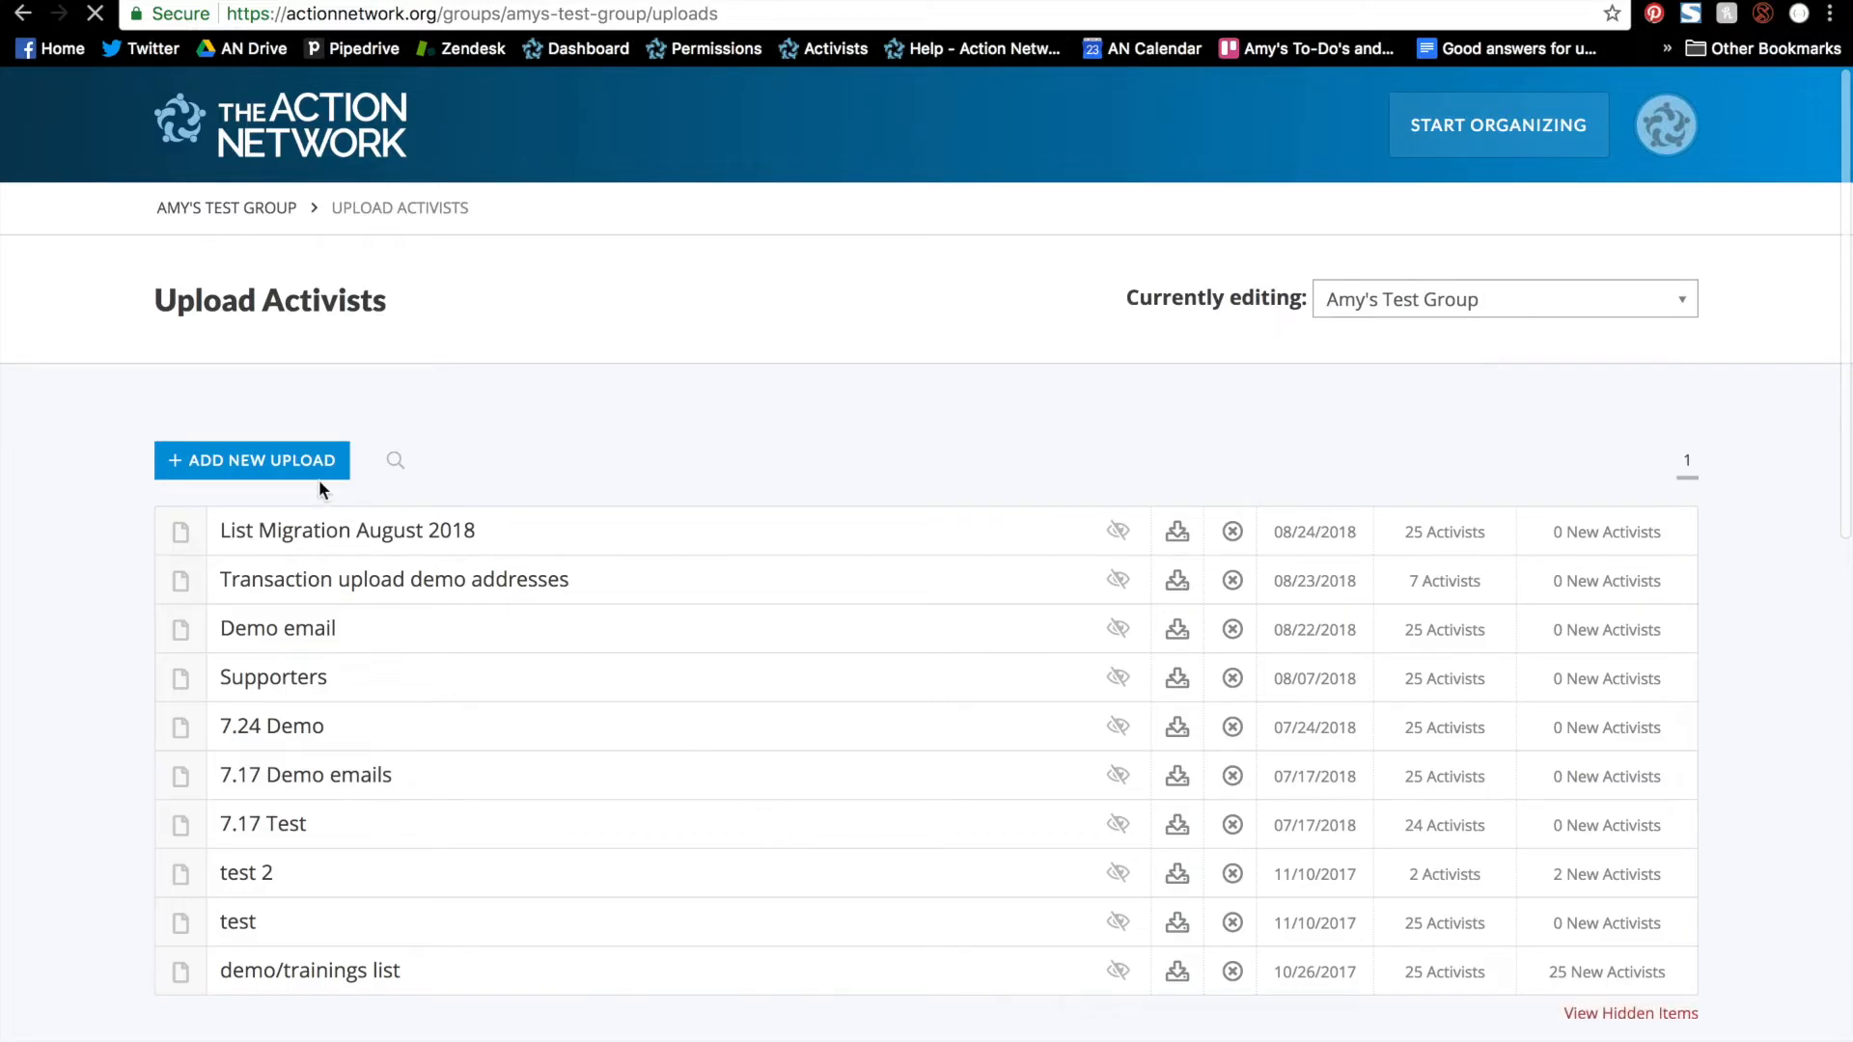
left_click(251, 460)
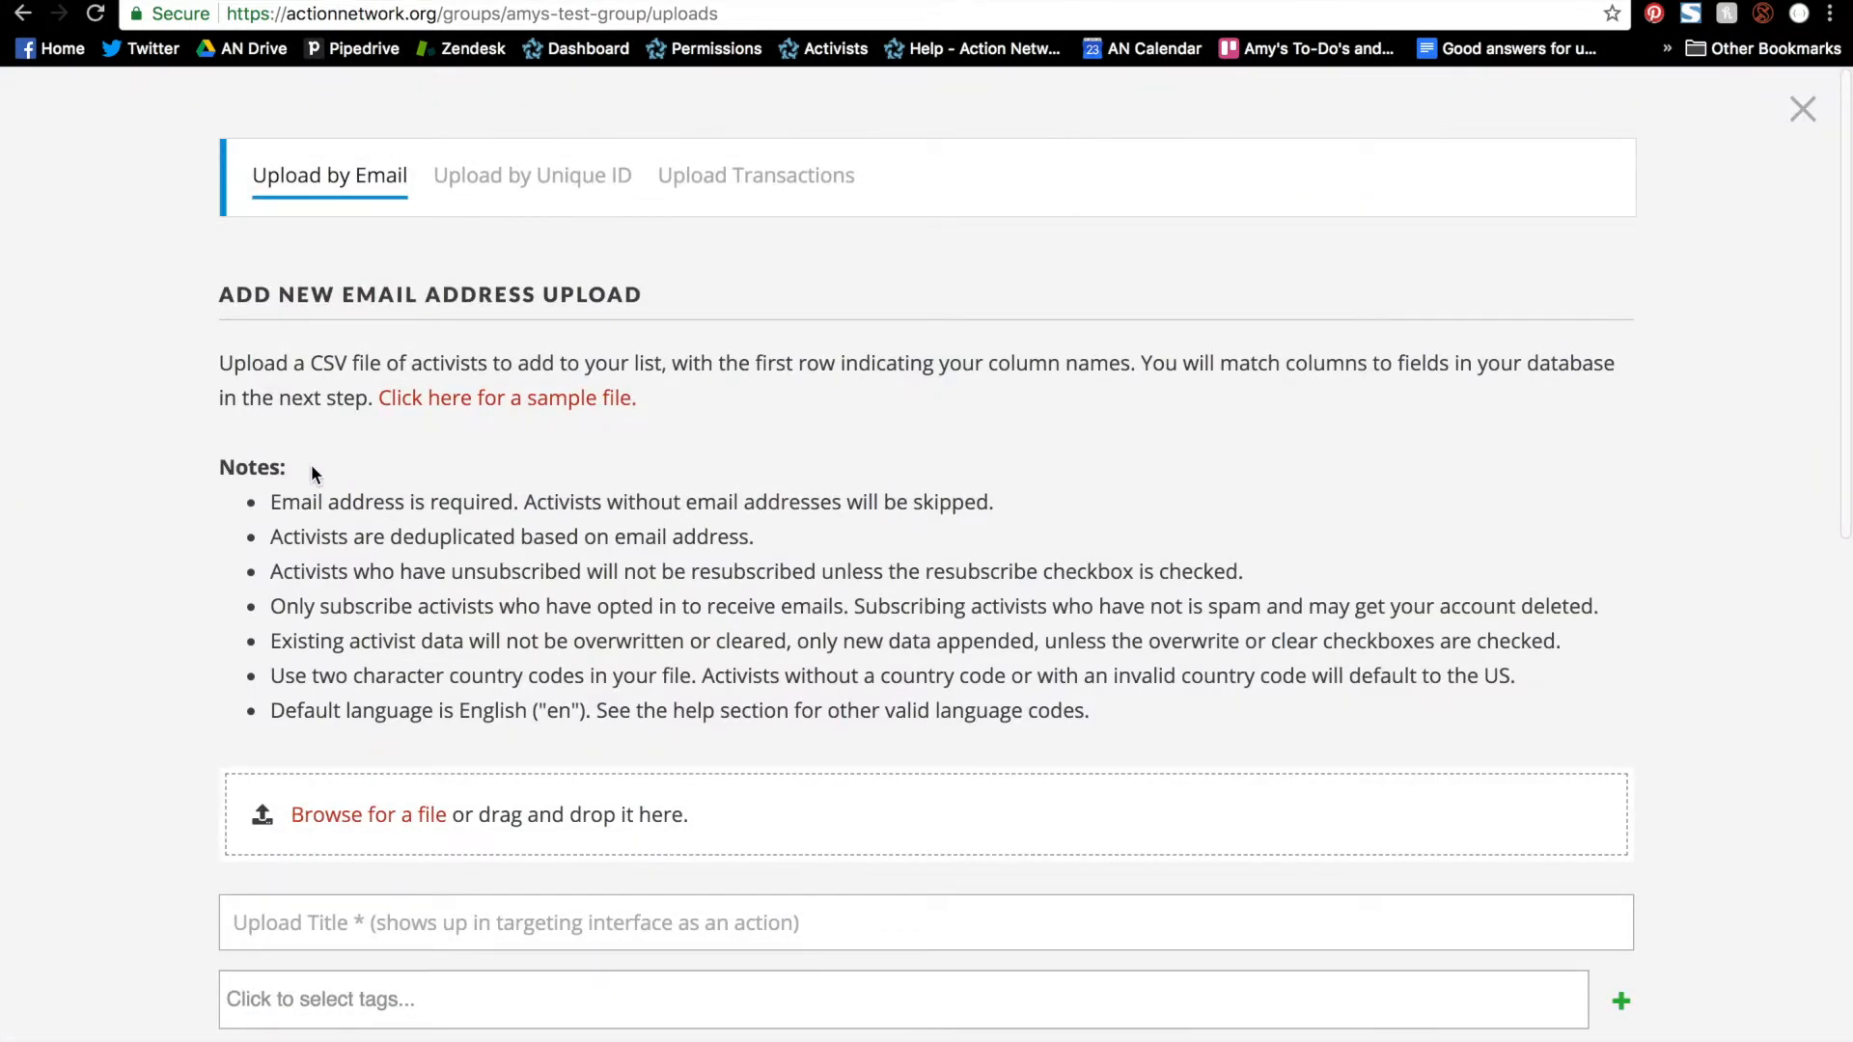
mouse_move(471, 233)
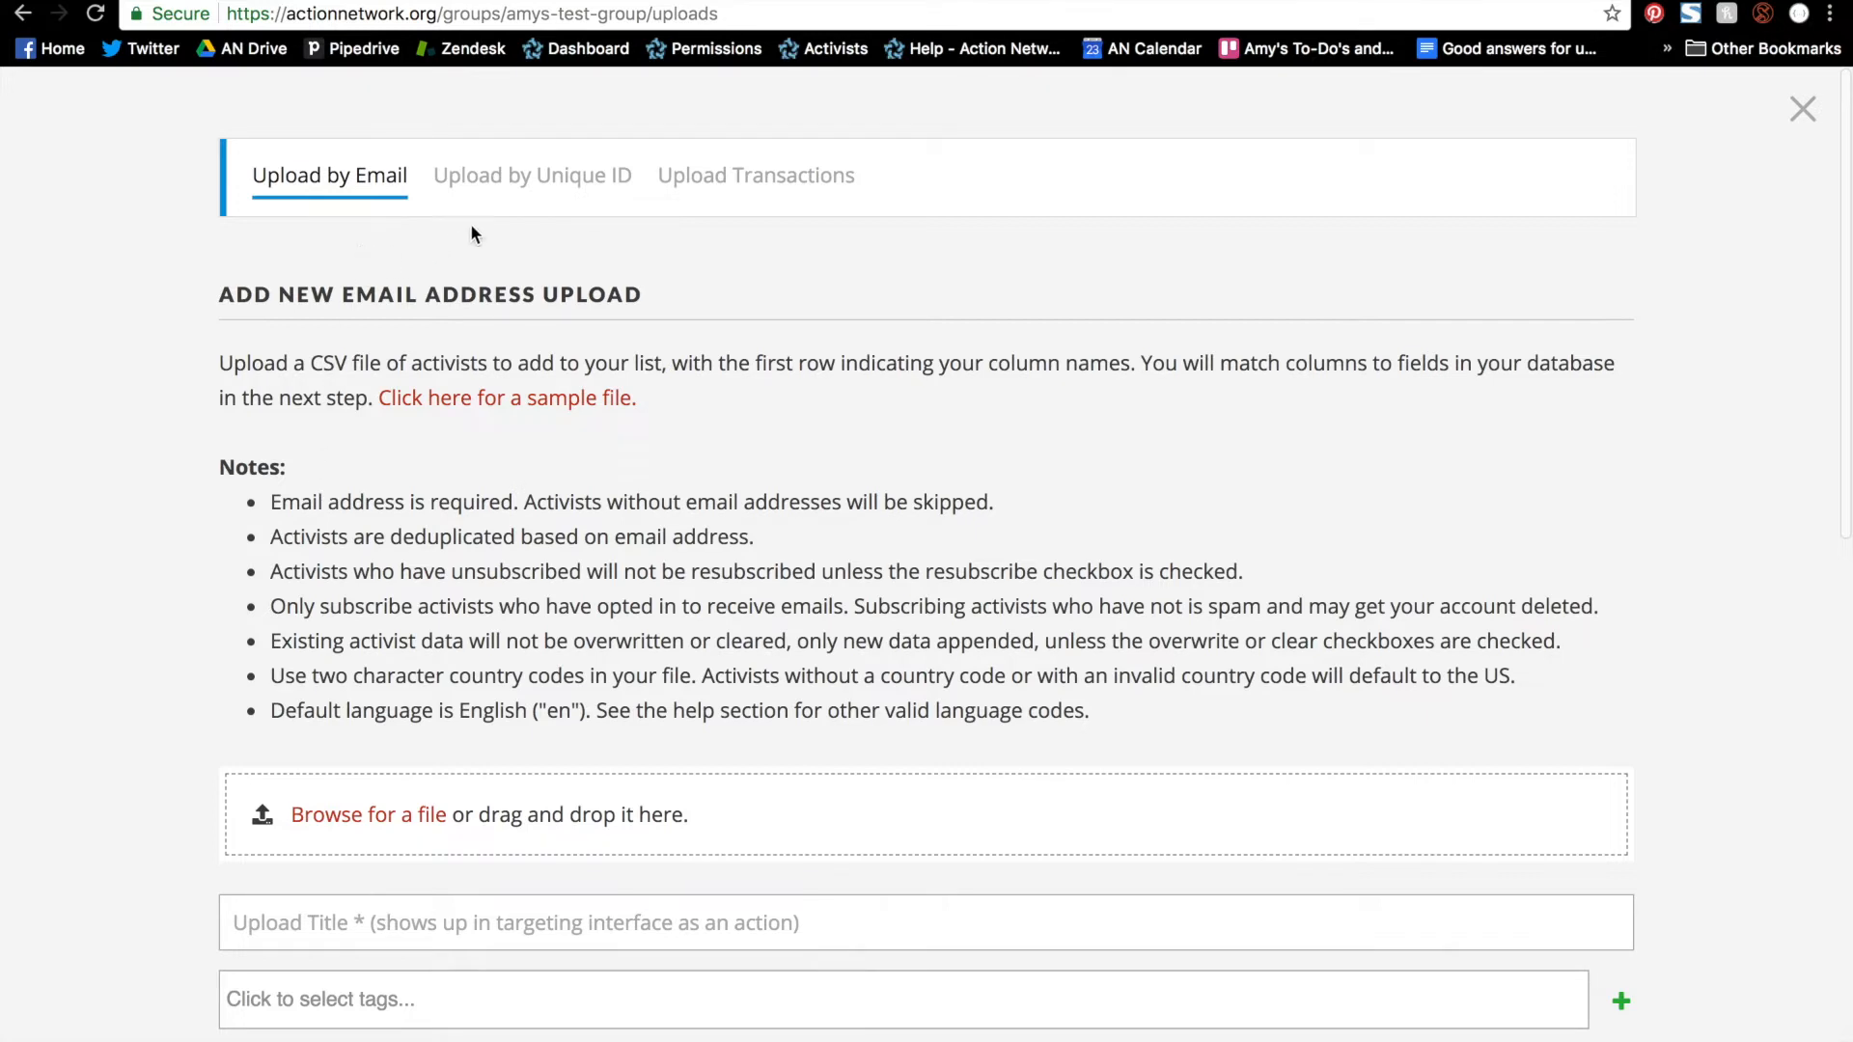
mouse_move(768, 241)
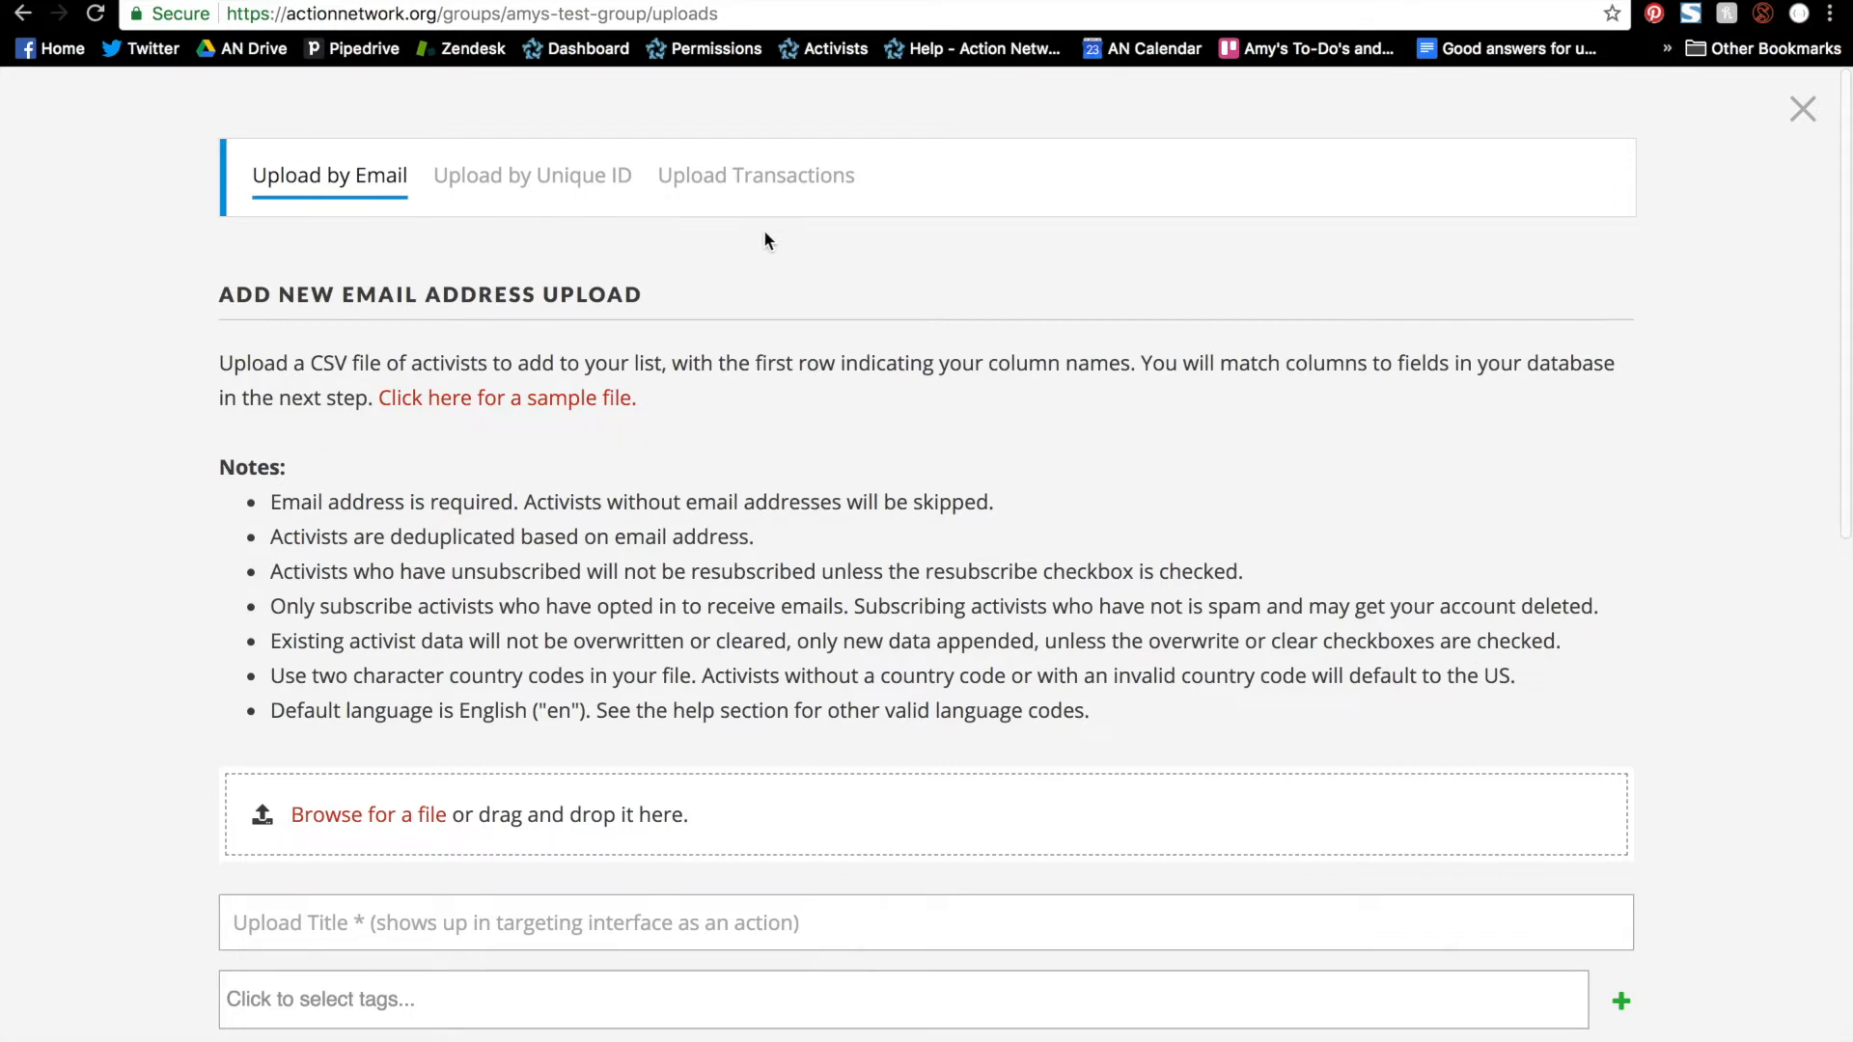
mouse_move(374, 220)
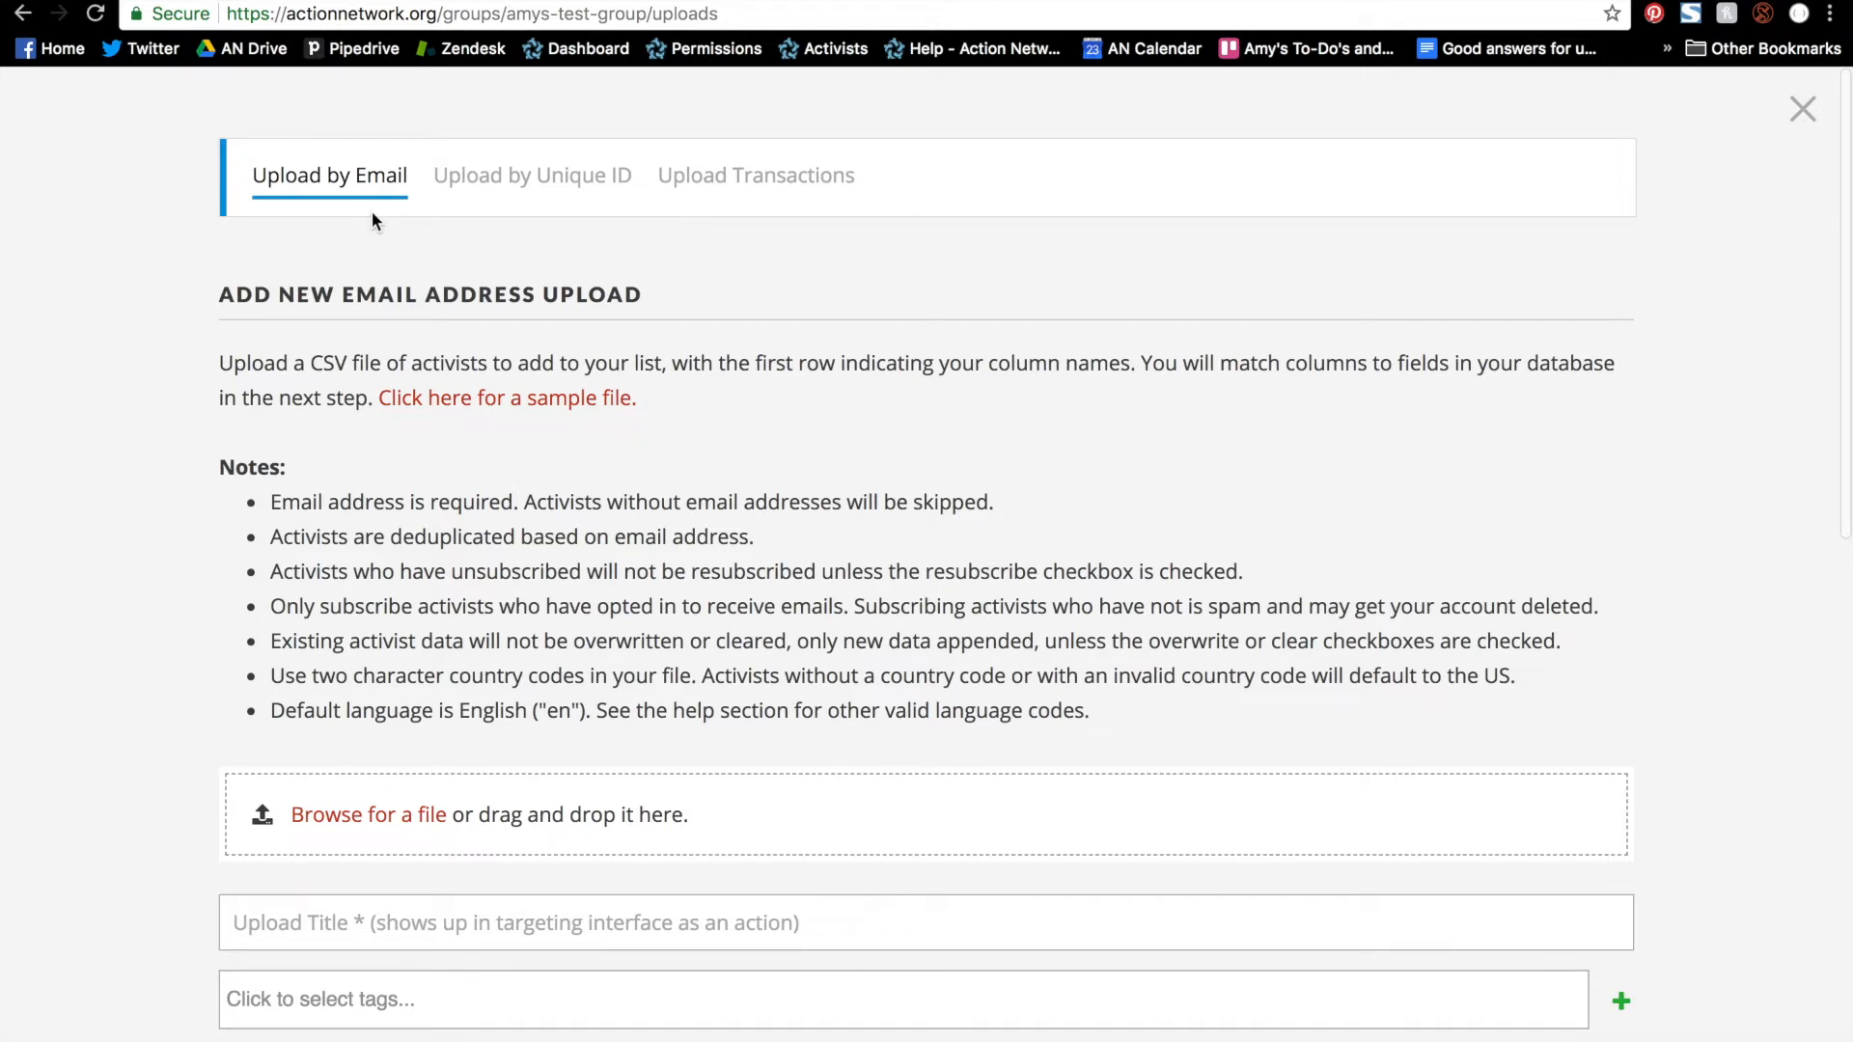
mouse_move(422, 428)
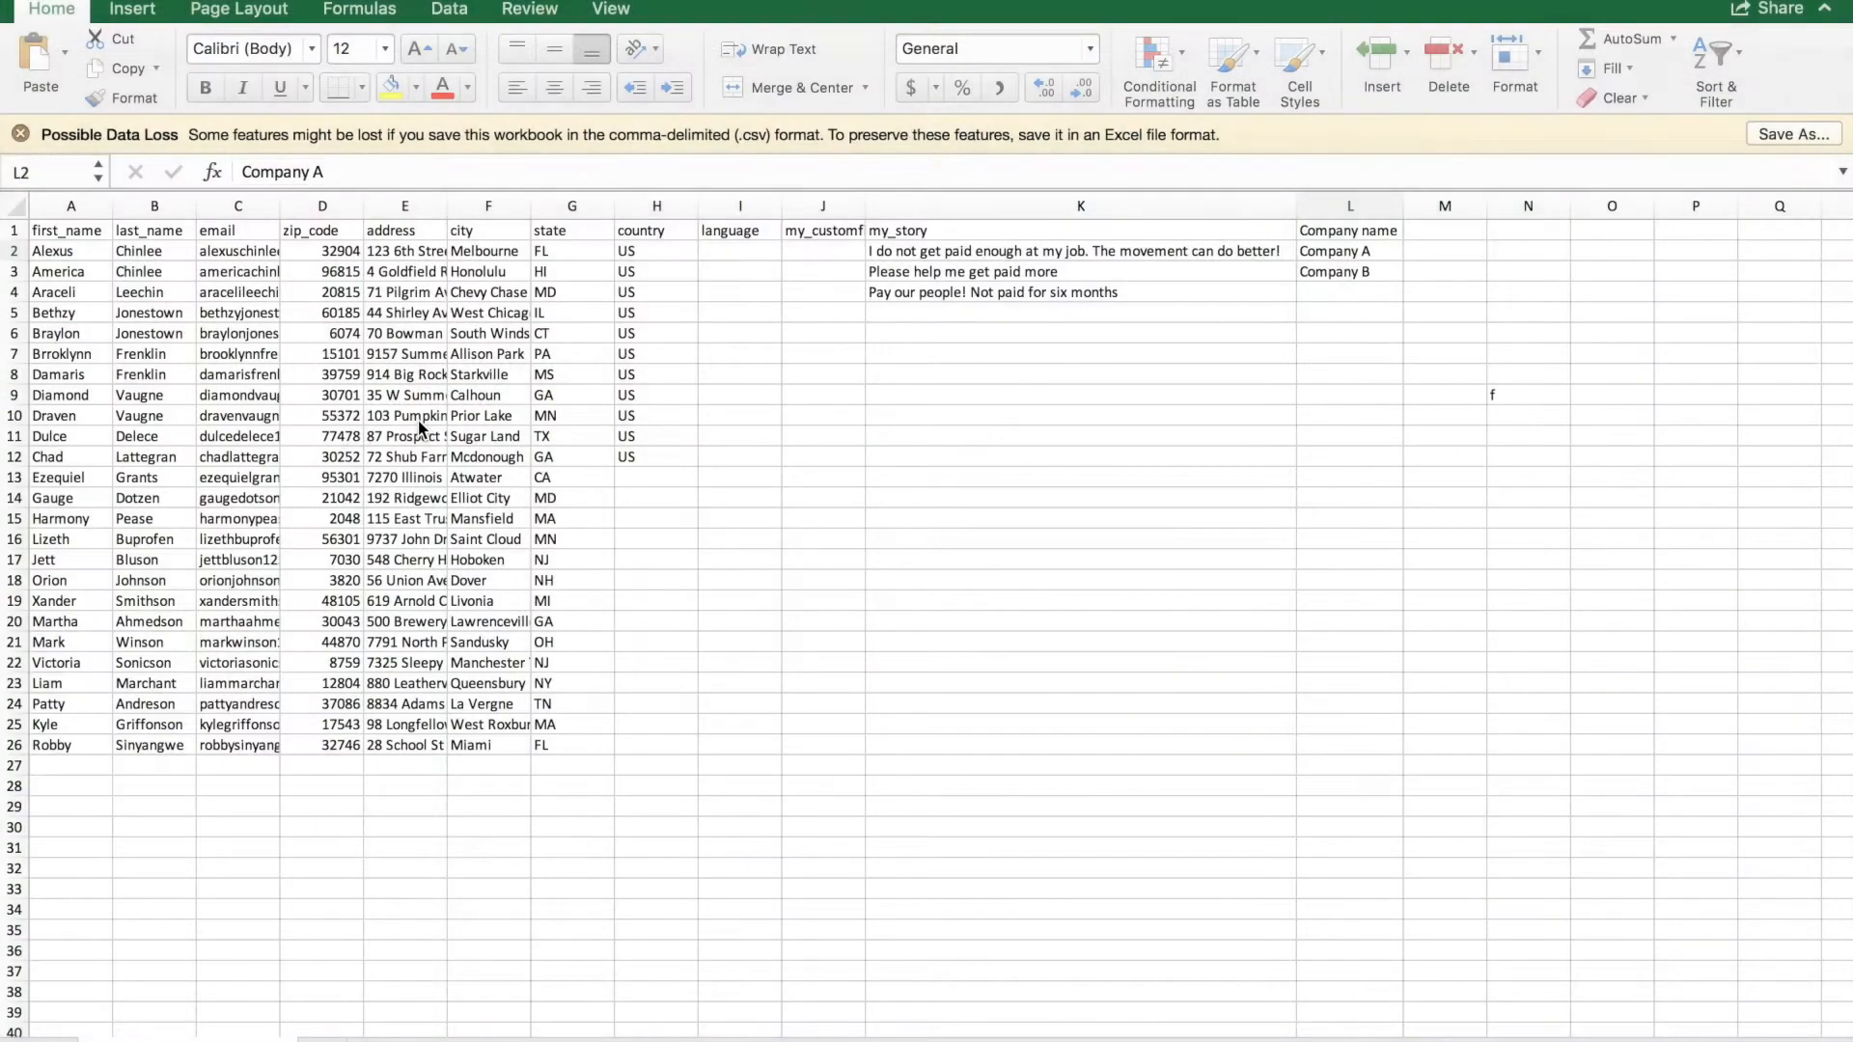
Review the first_name, my_story and Company name columns, then bring up Save As with CSV UTF-8 format.
left_click(1349, 249)
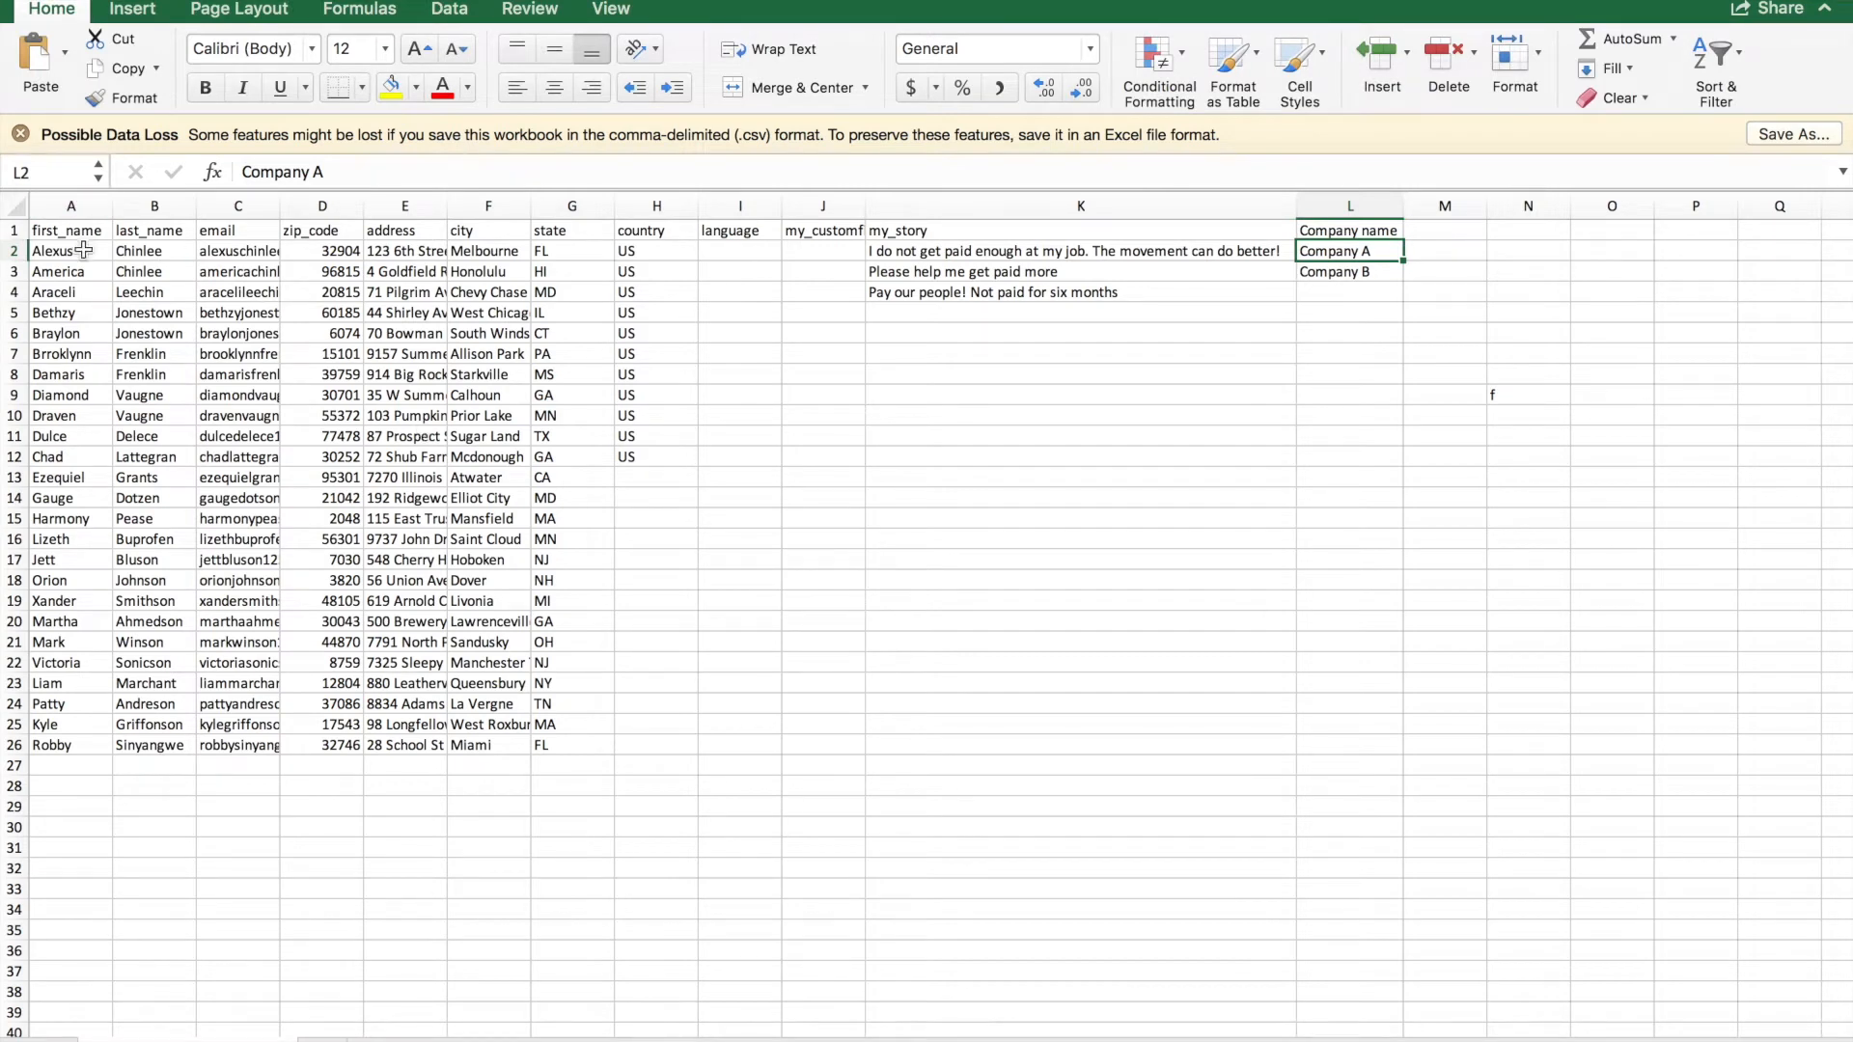
left_click(69, 230)
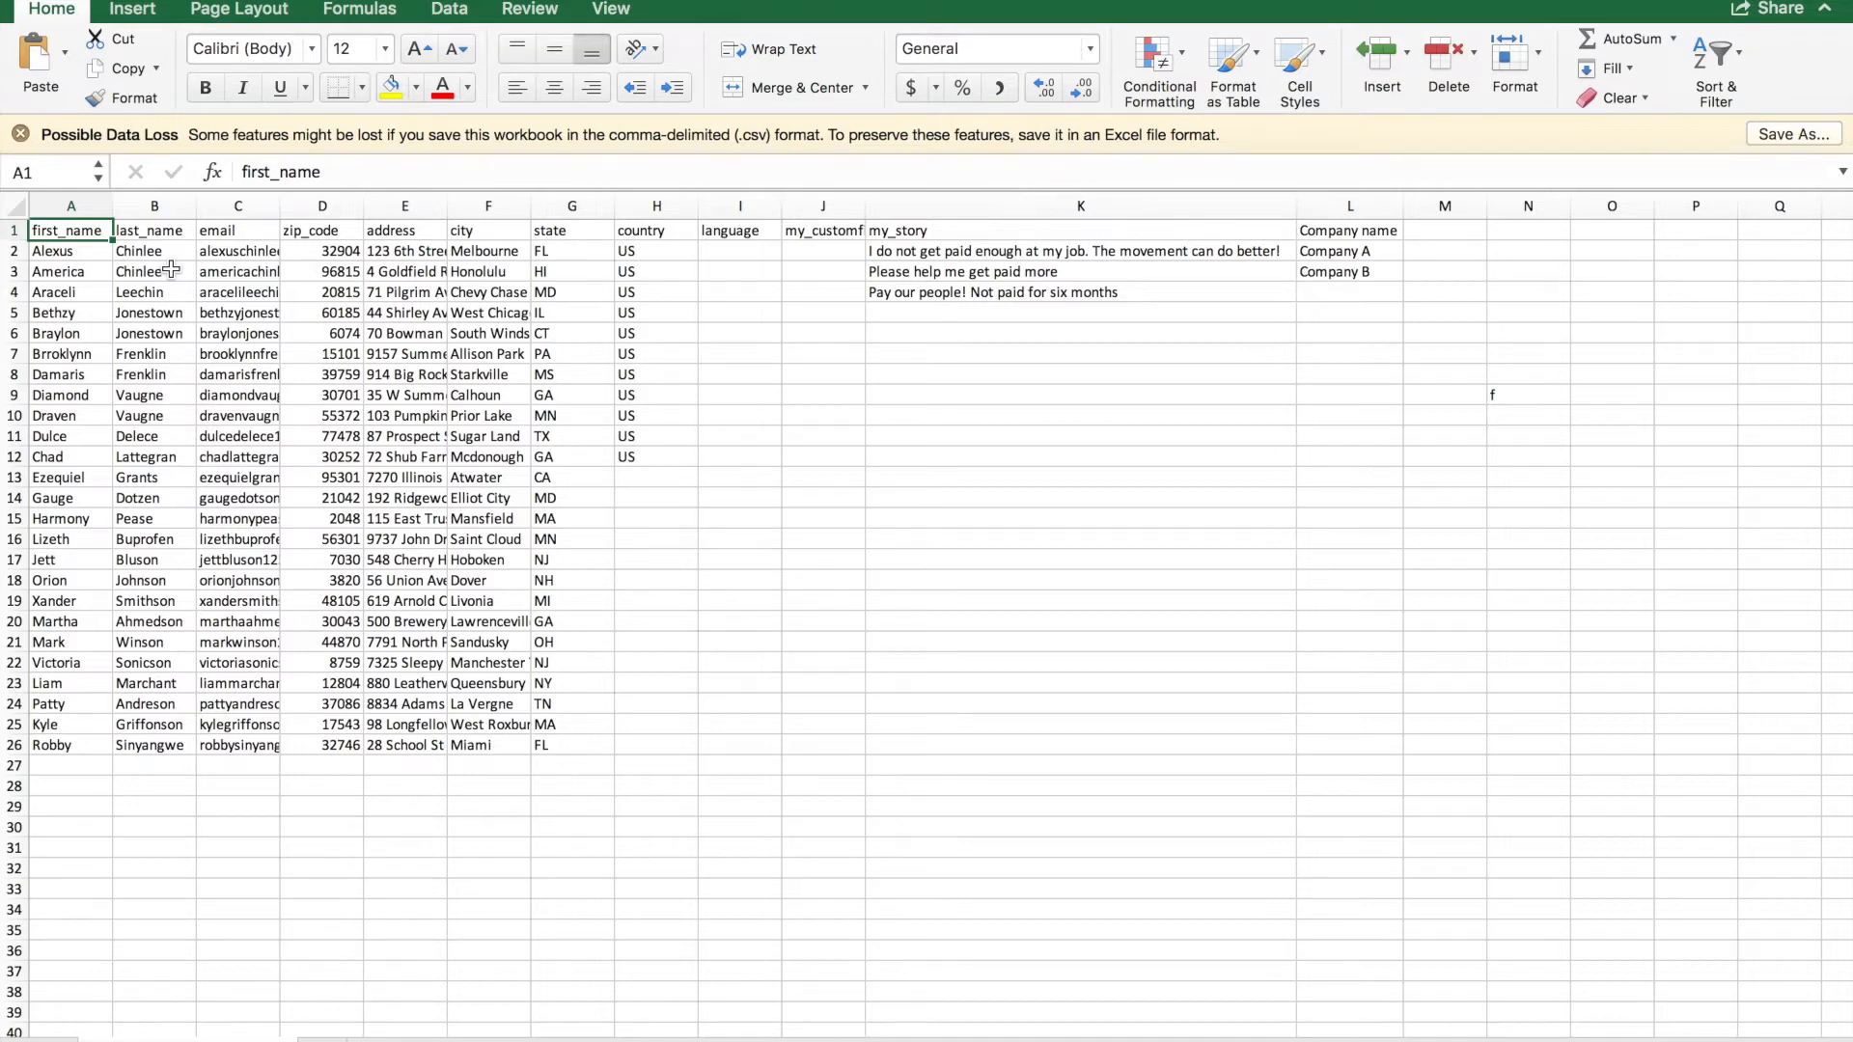
mouse_move(912, 276)
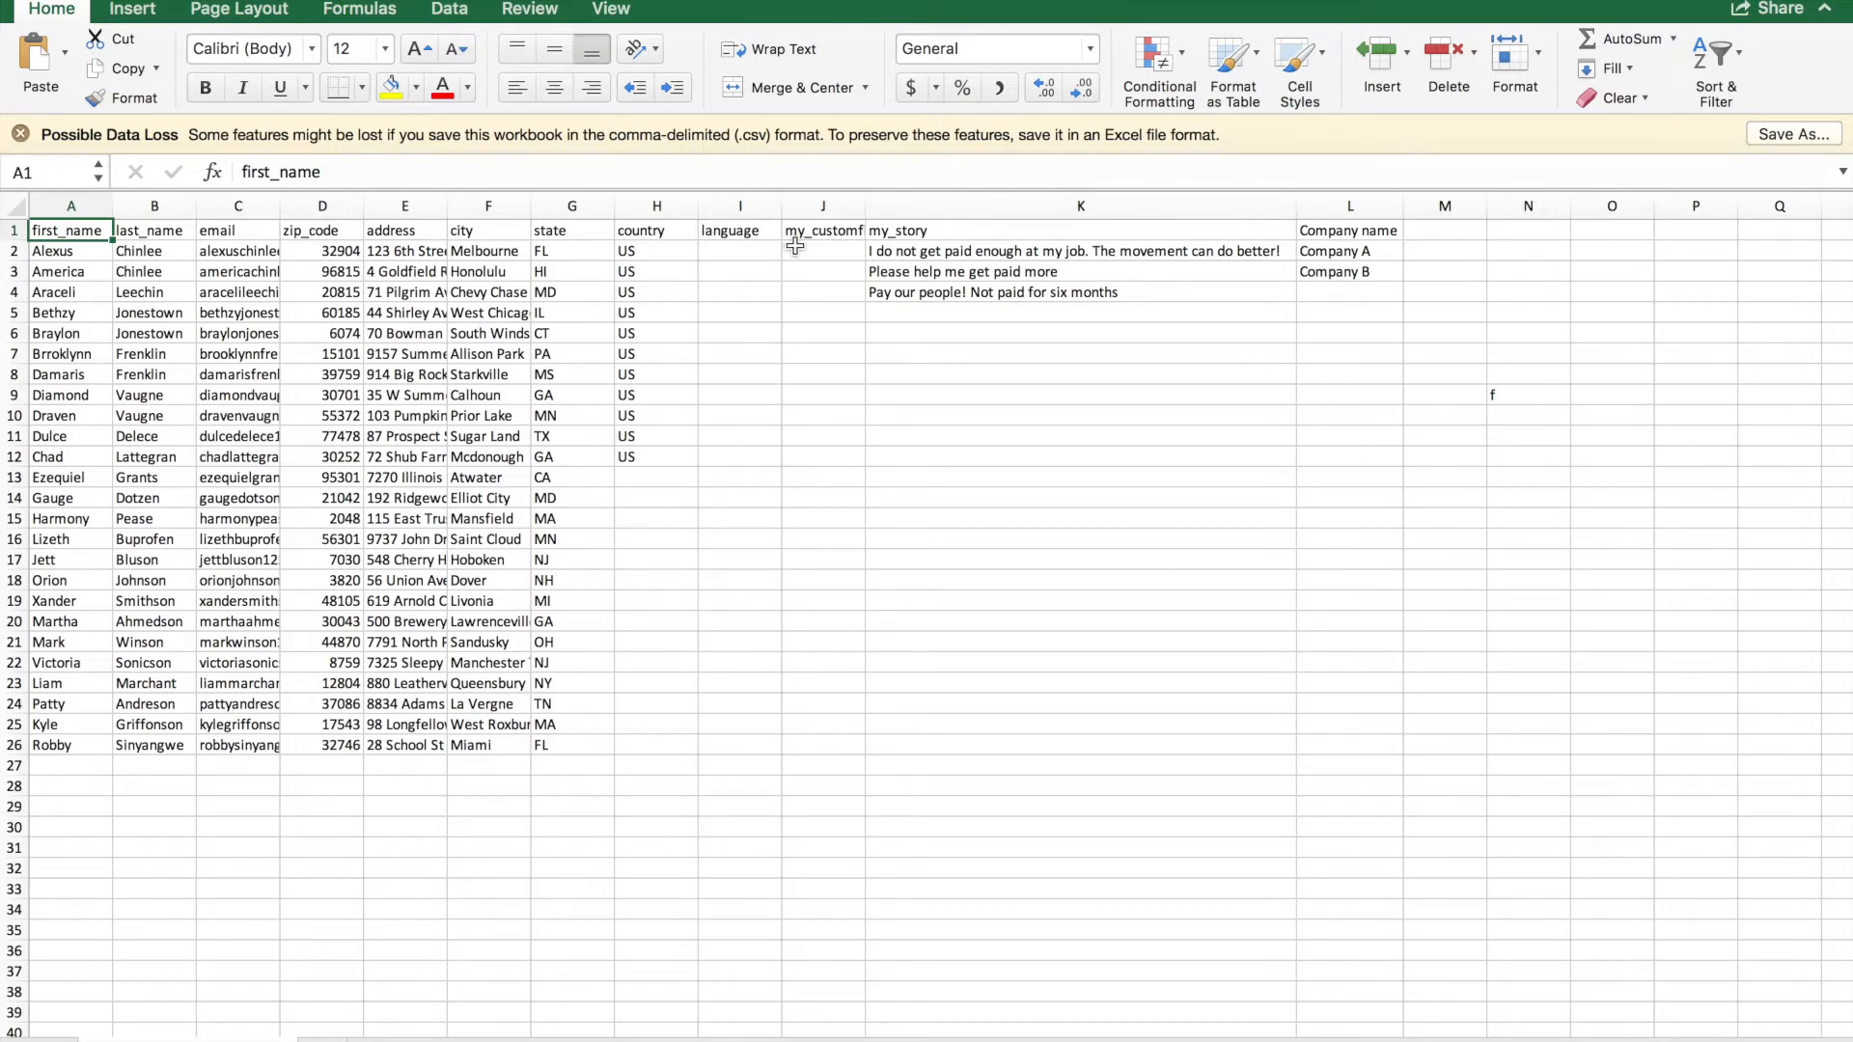
left_click(1078, 230)
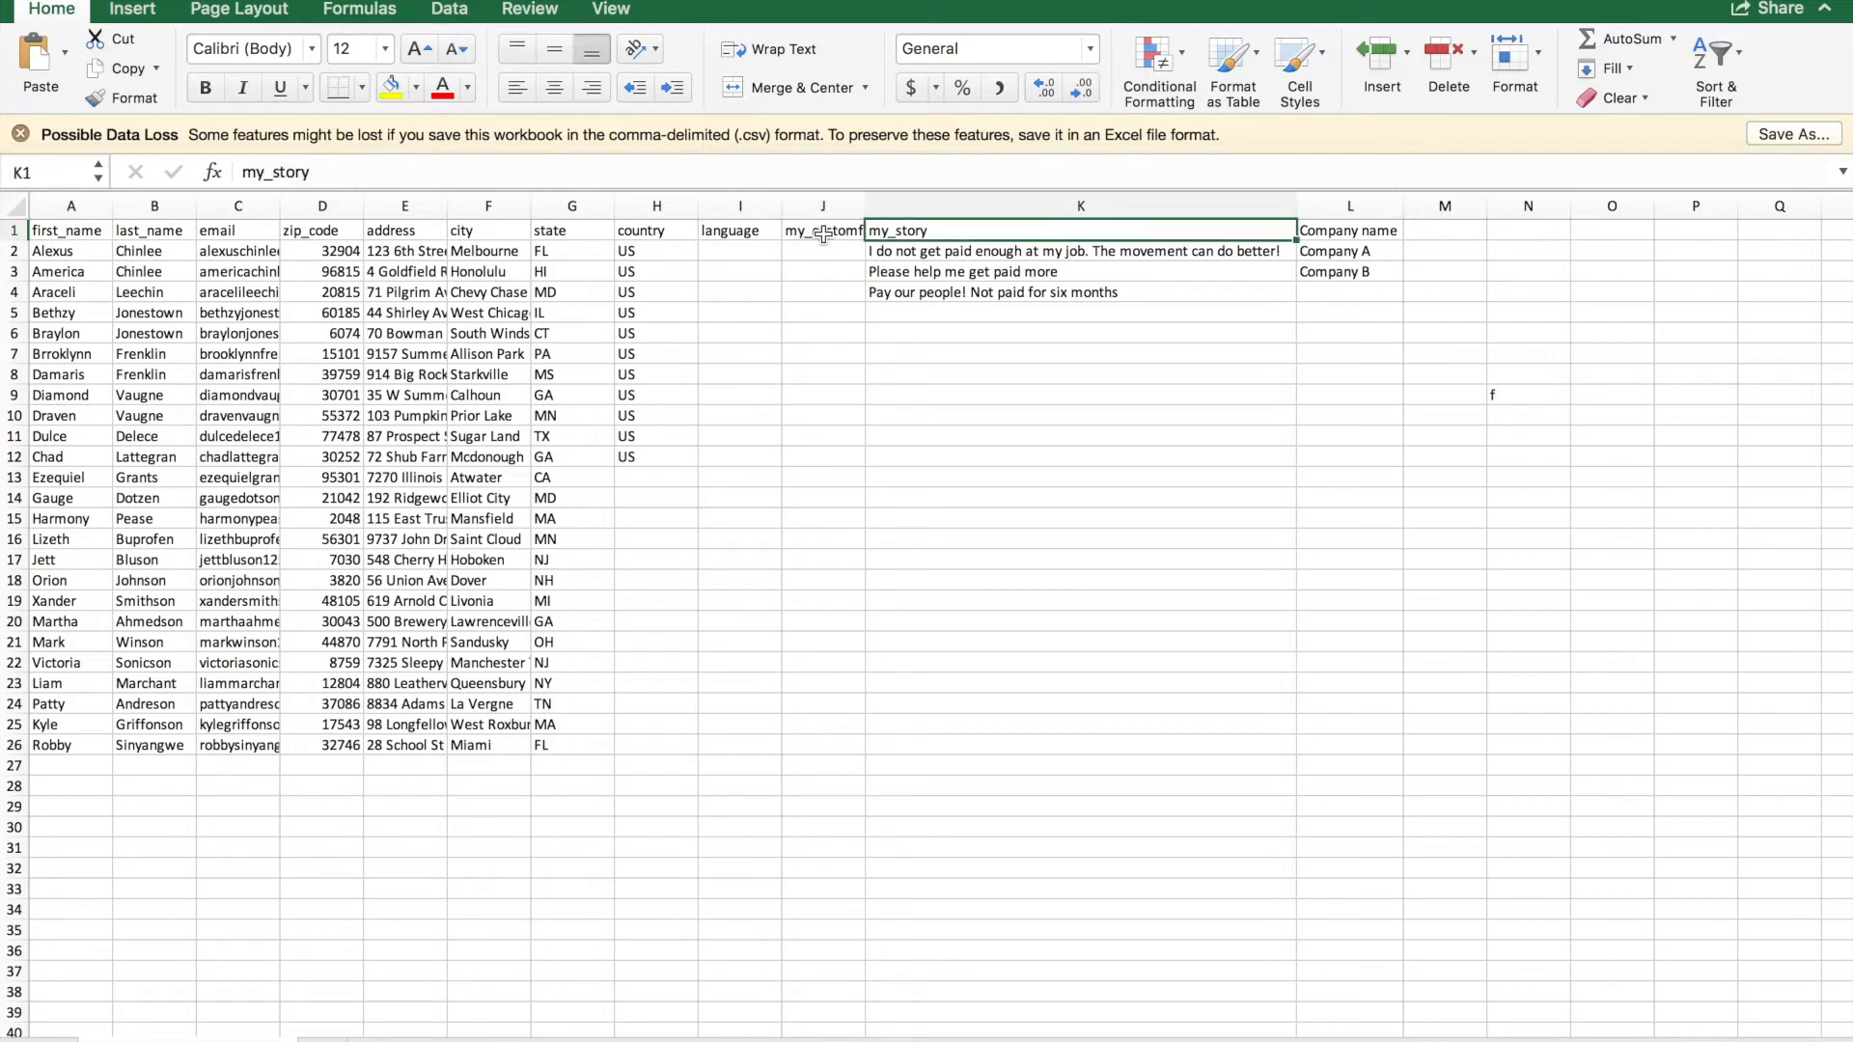
left_click(1348, 230)
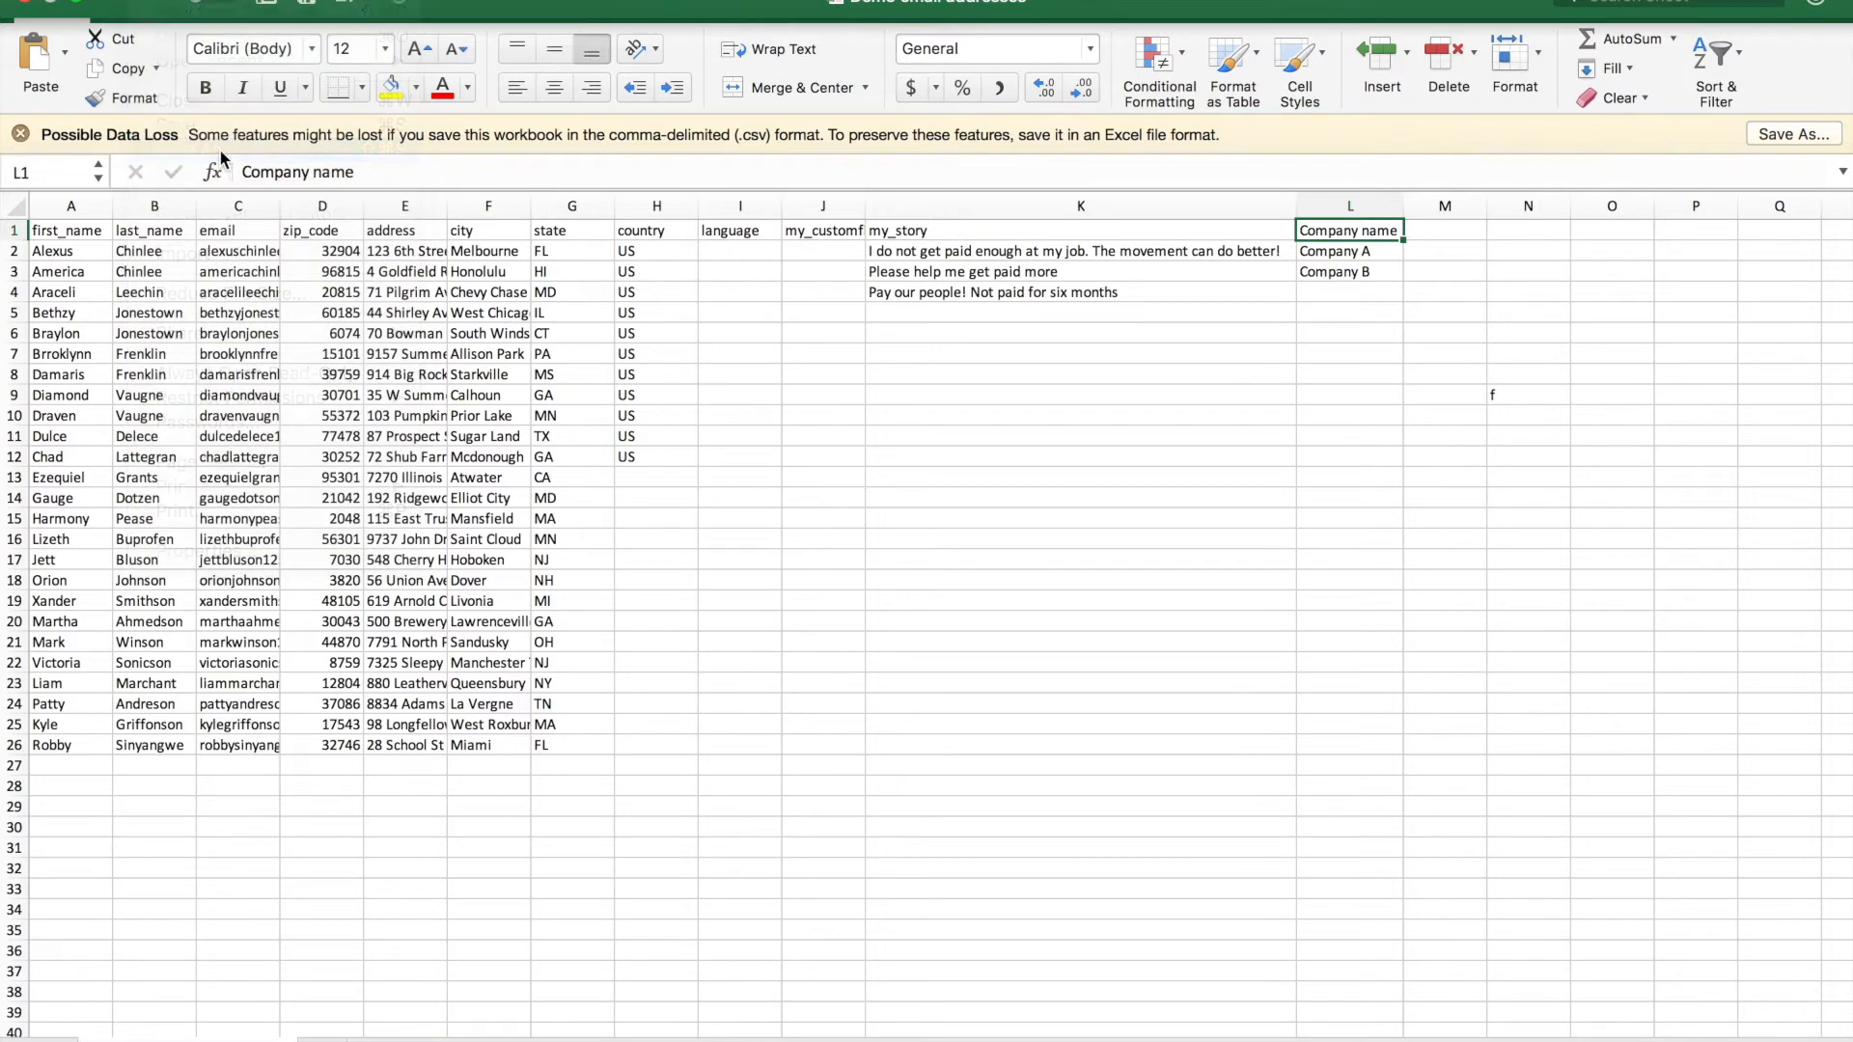
left_click(1795, 133)
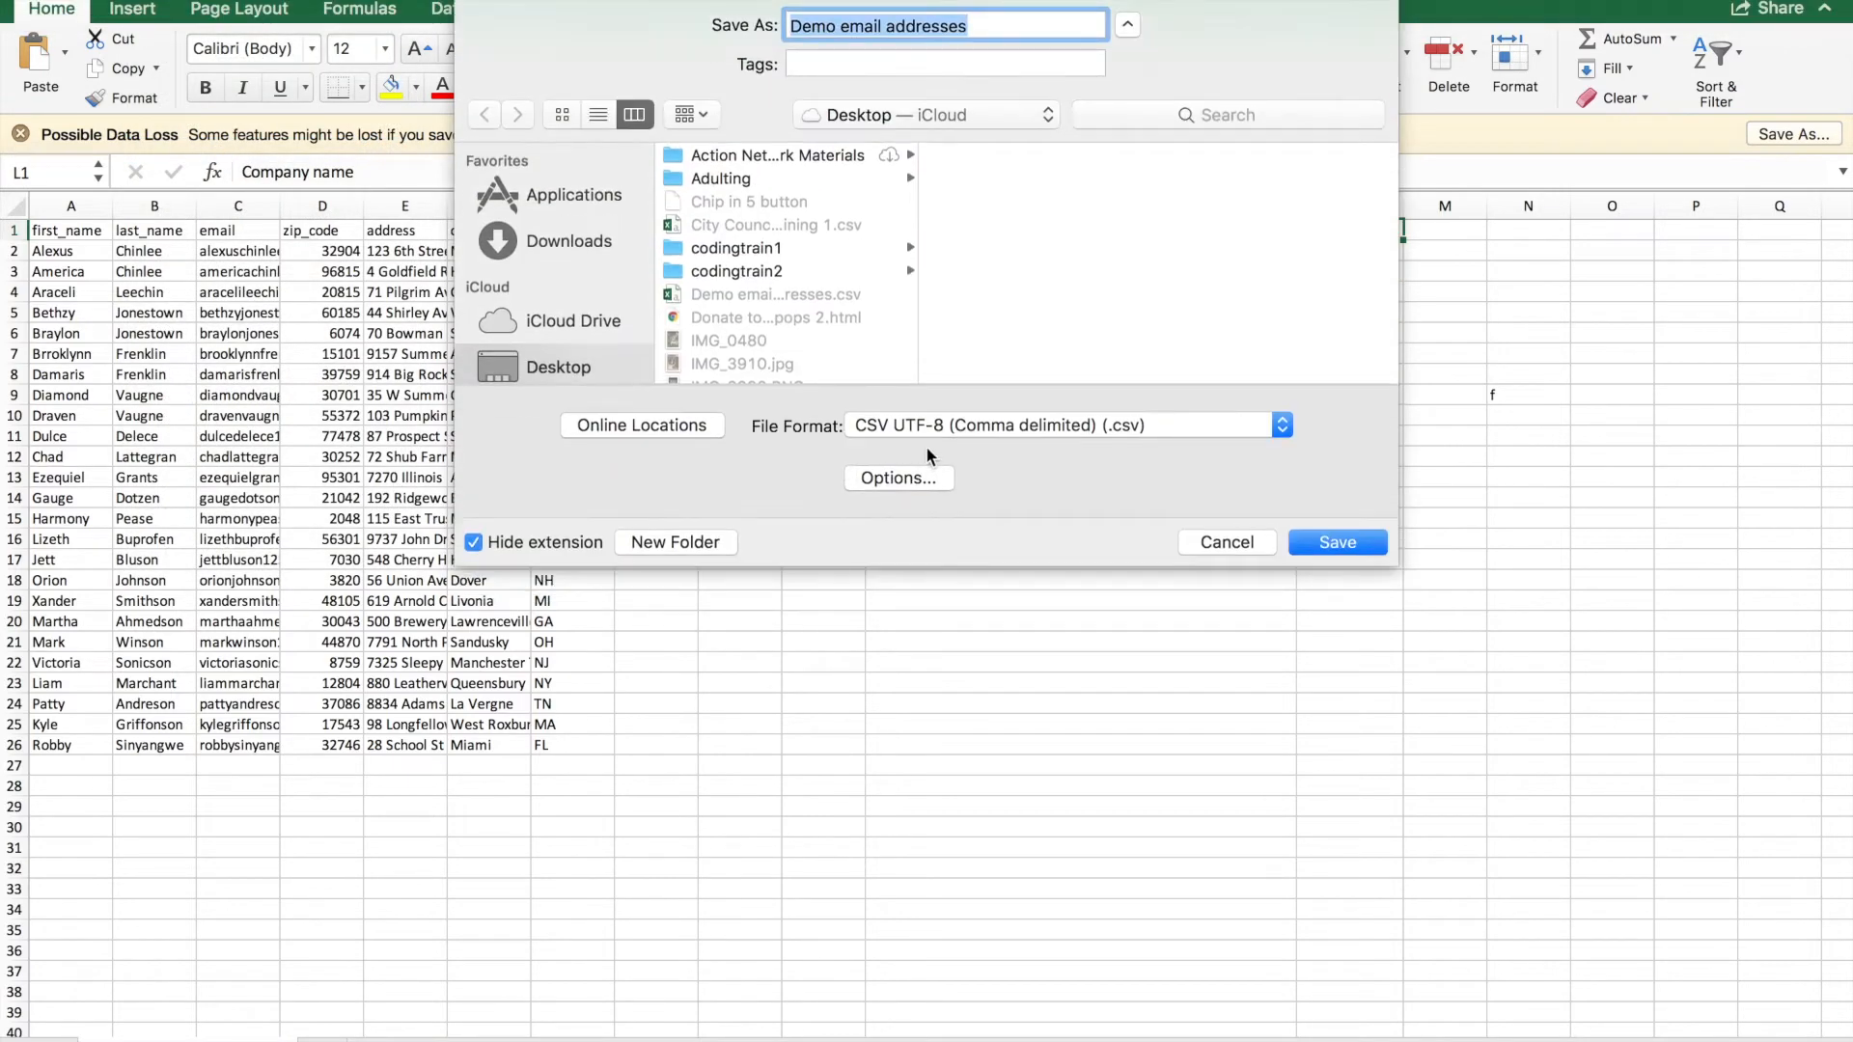
mouse_move(1181, 540)
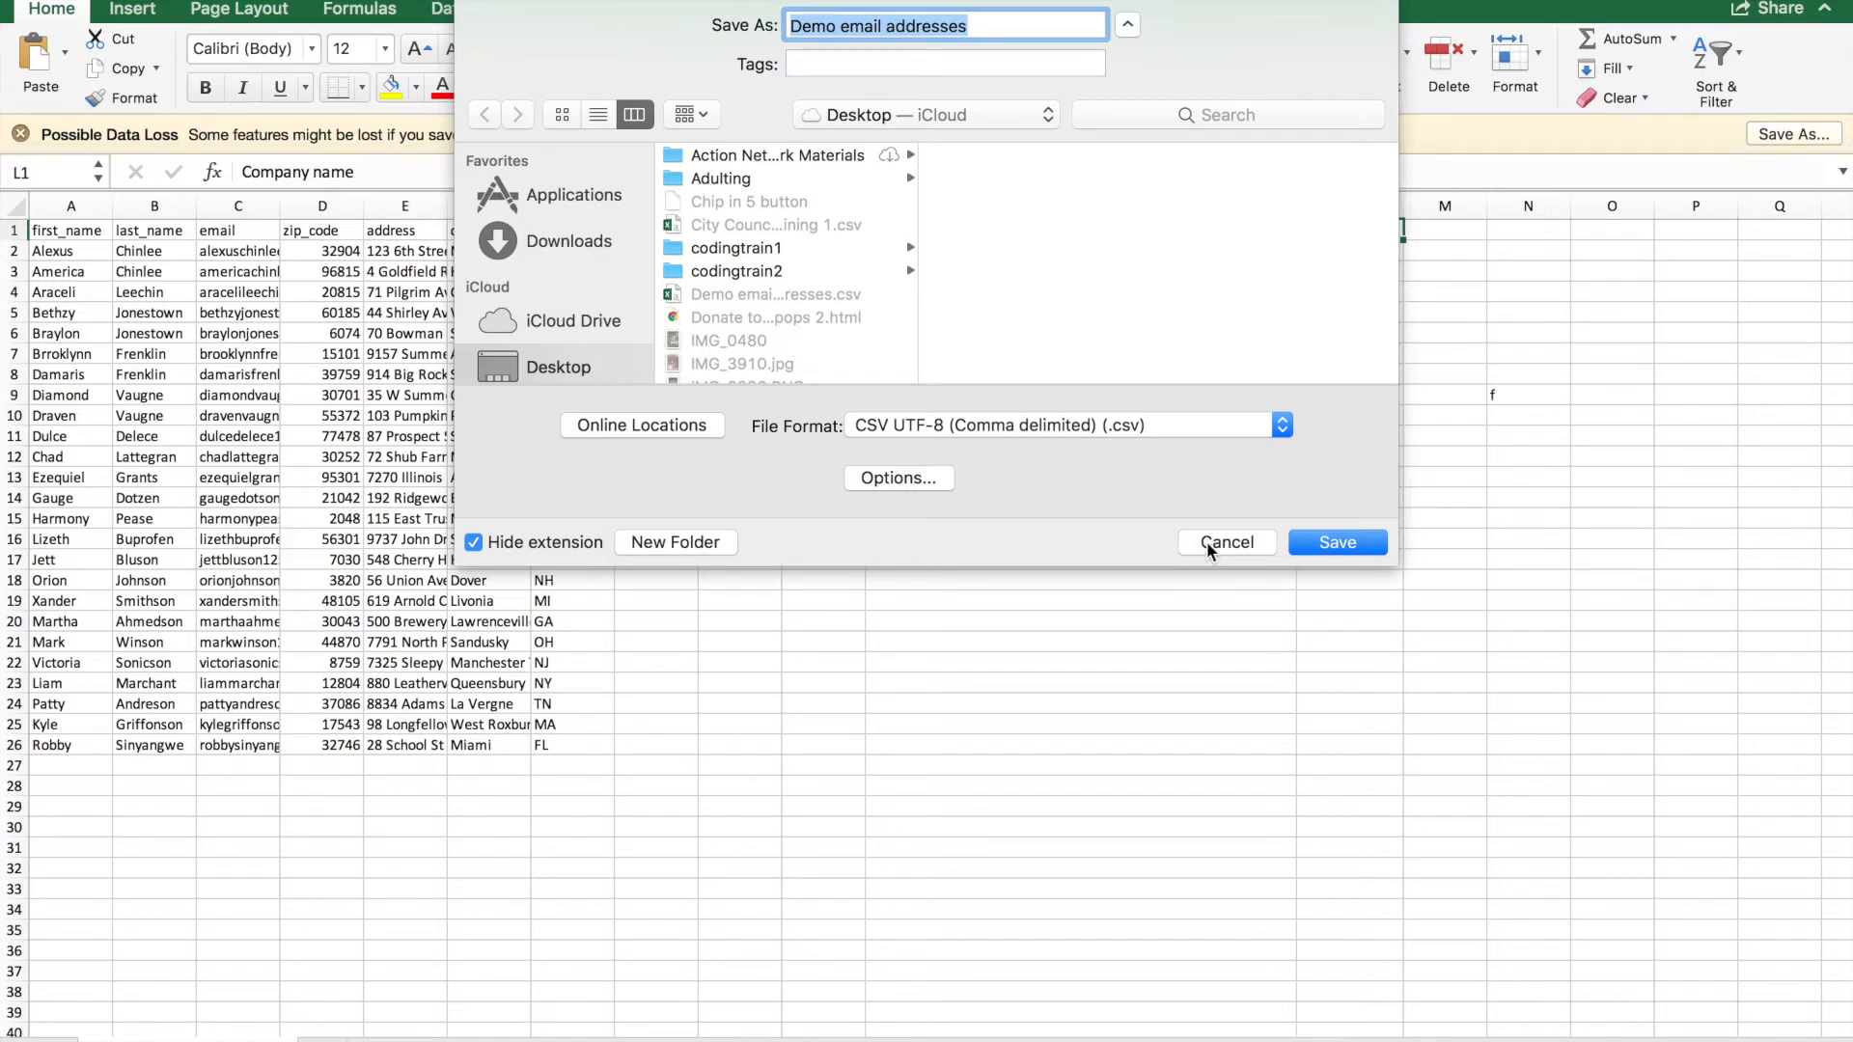
Cancel the Save As dialog, leaving the spreadsheet unsaved.
left_click(1226, 541)
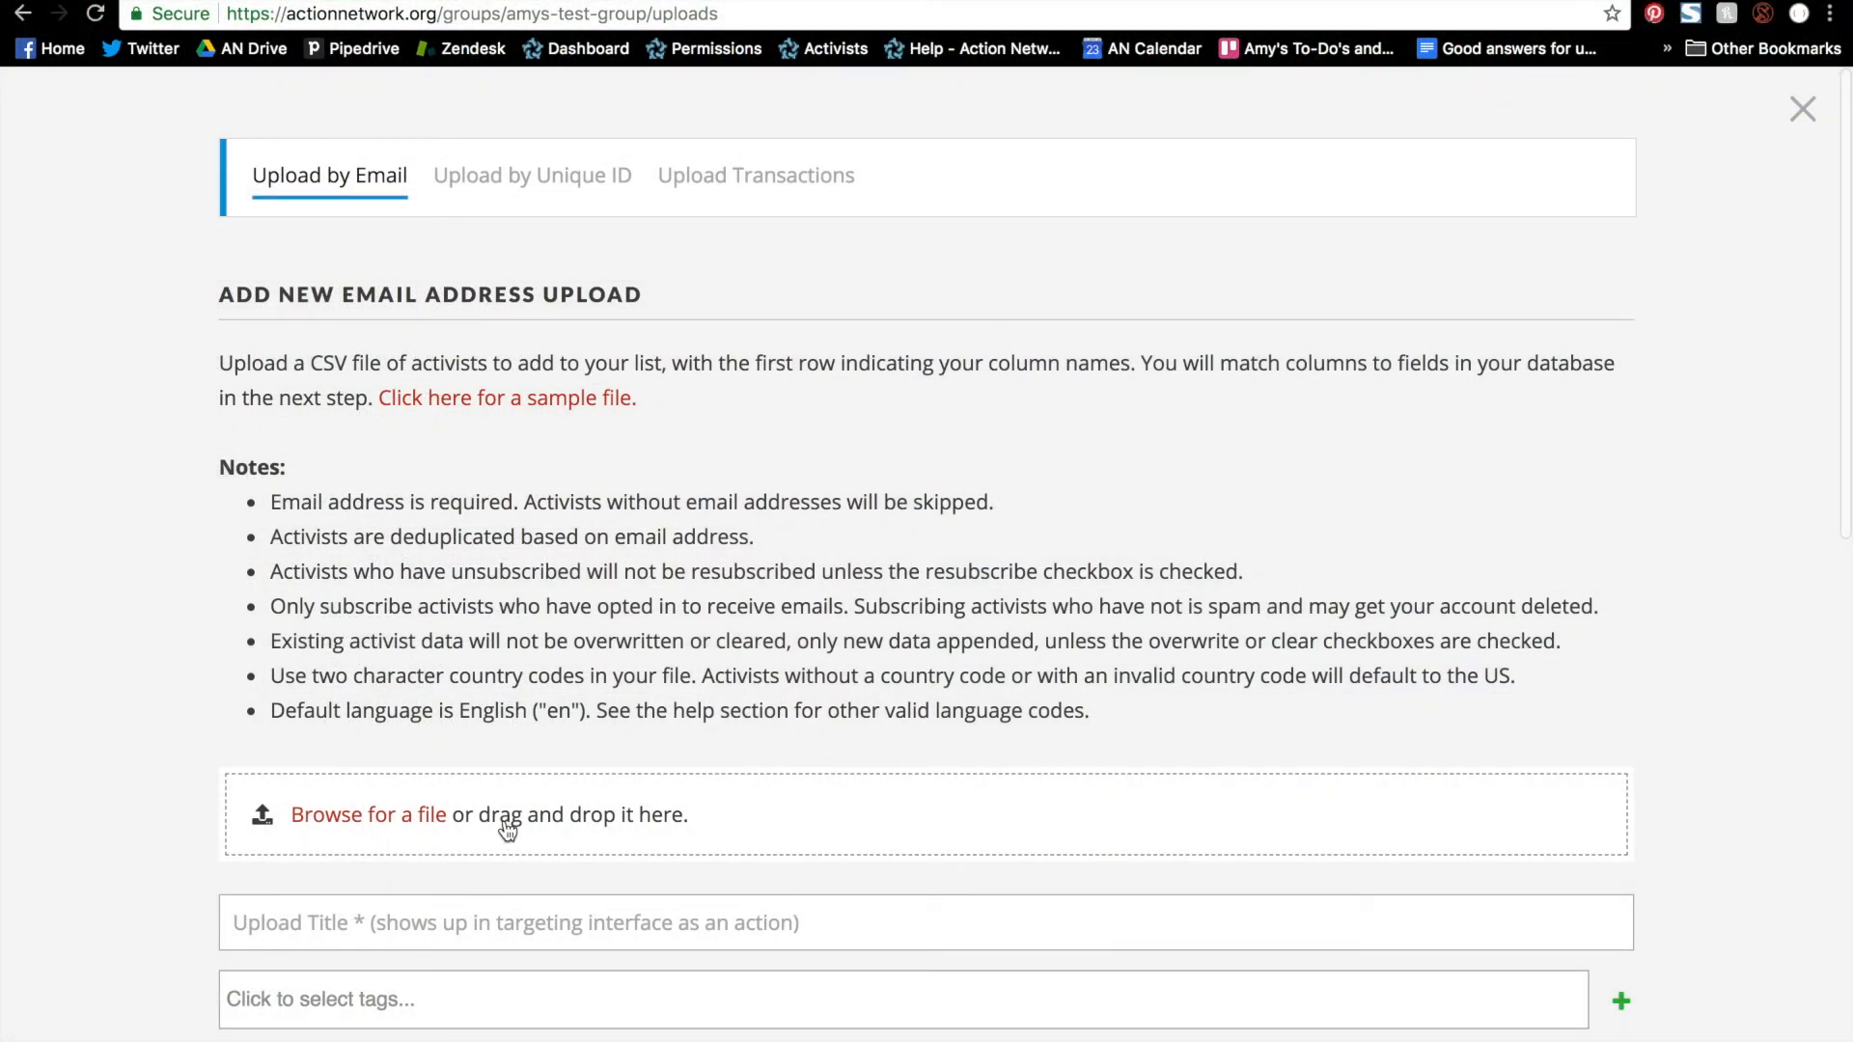
Attach Demo email addresses.csv from the Desktop to the upload form.
left_click(367, 814)
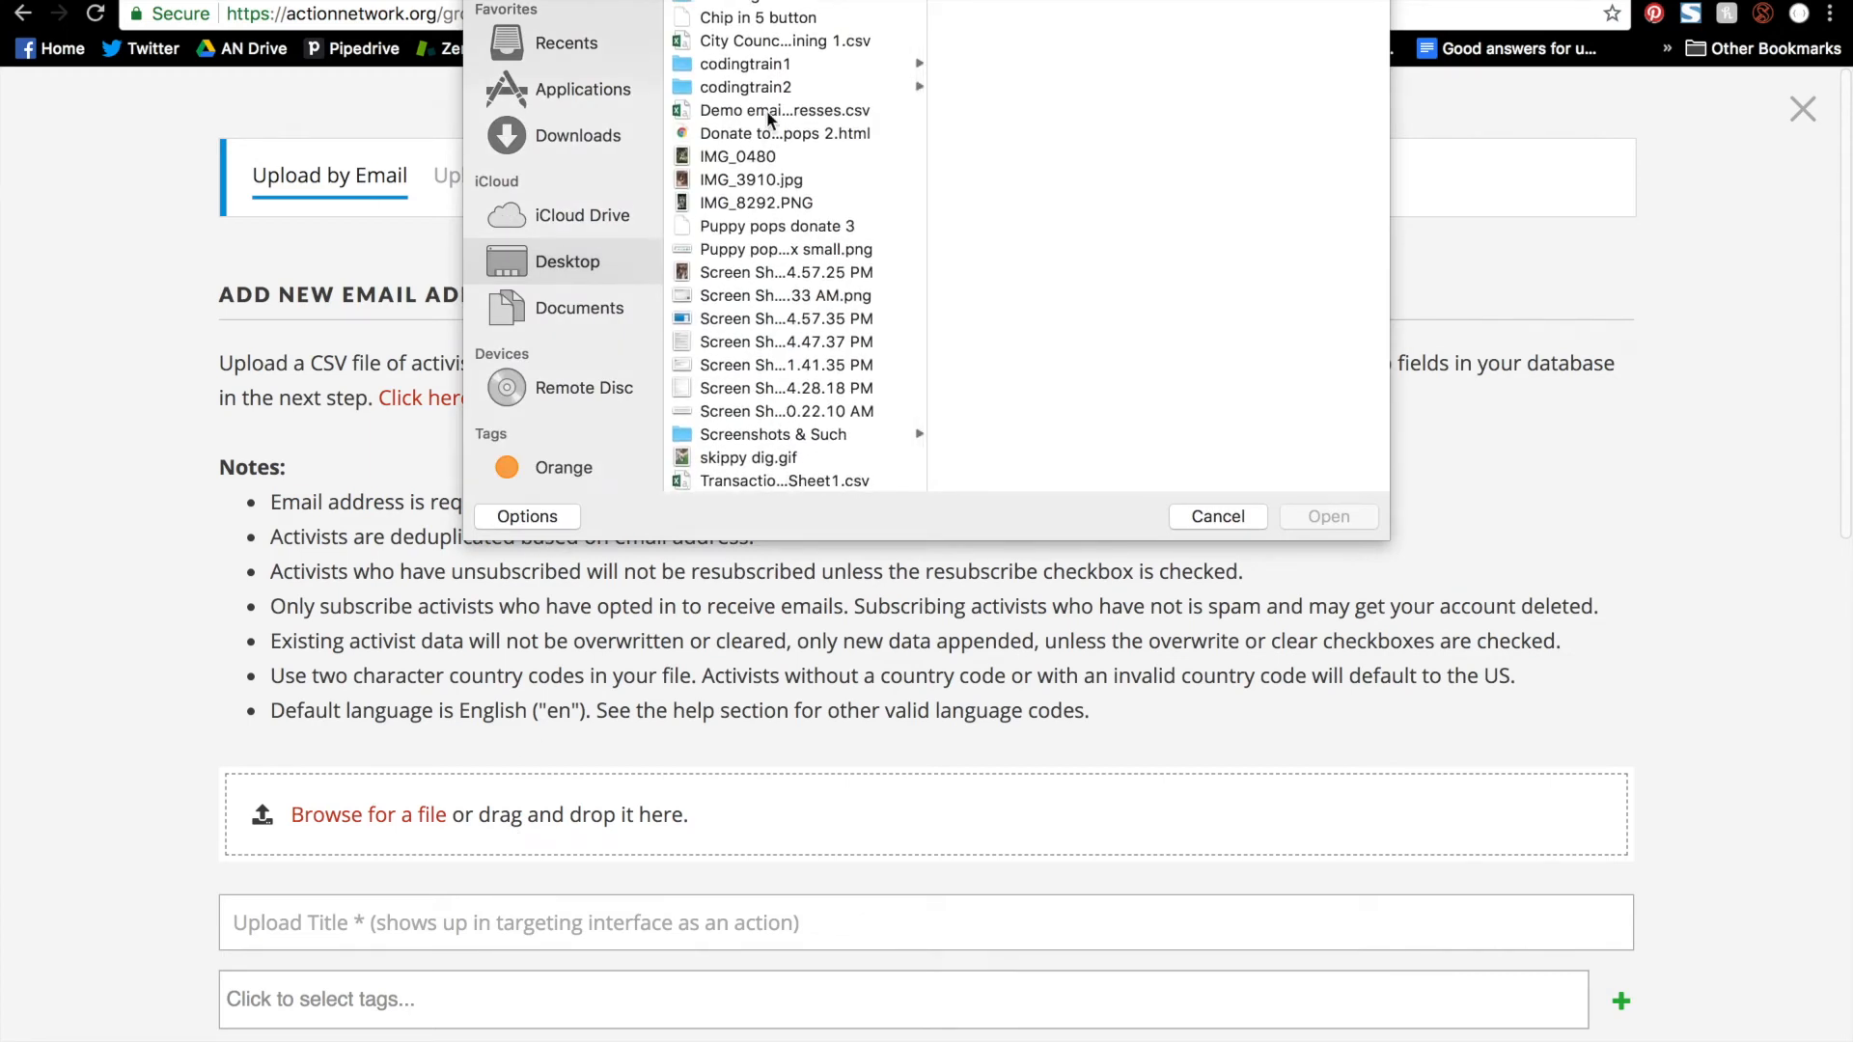
left_click(784, 110)
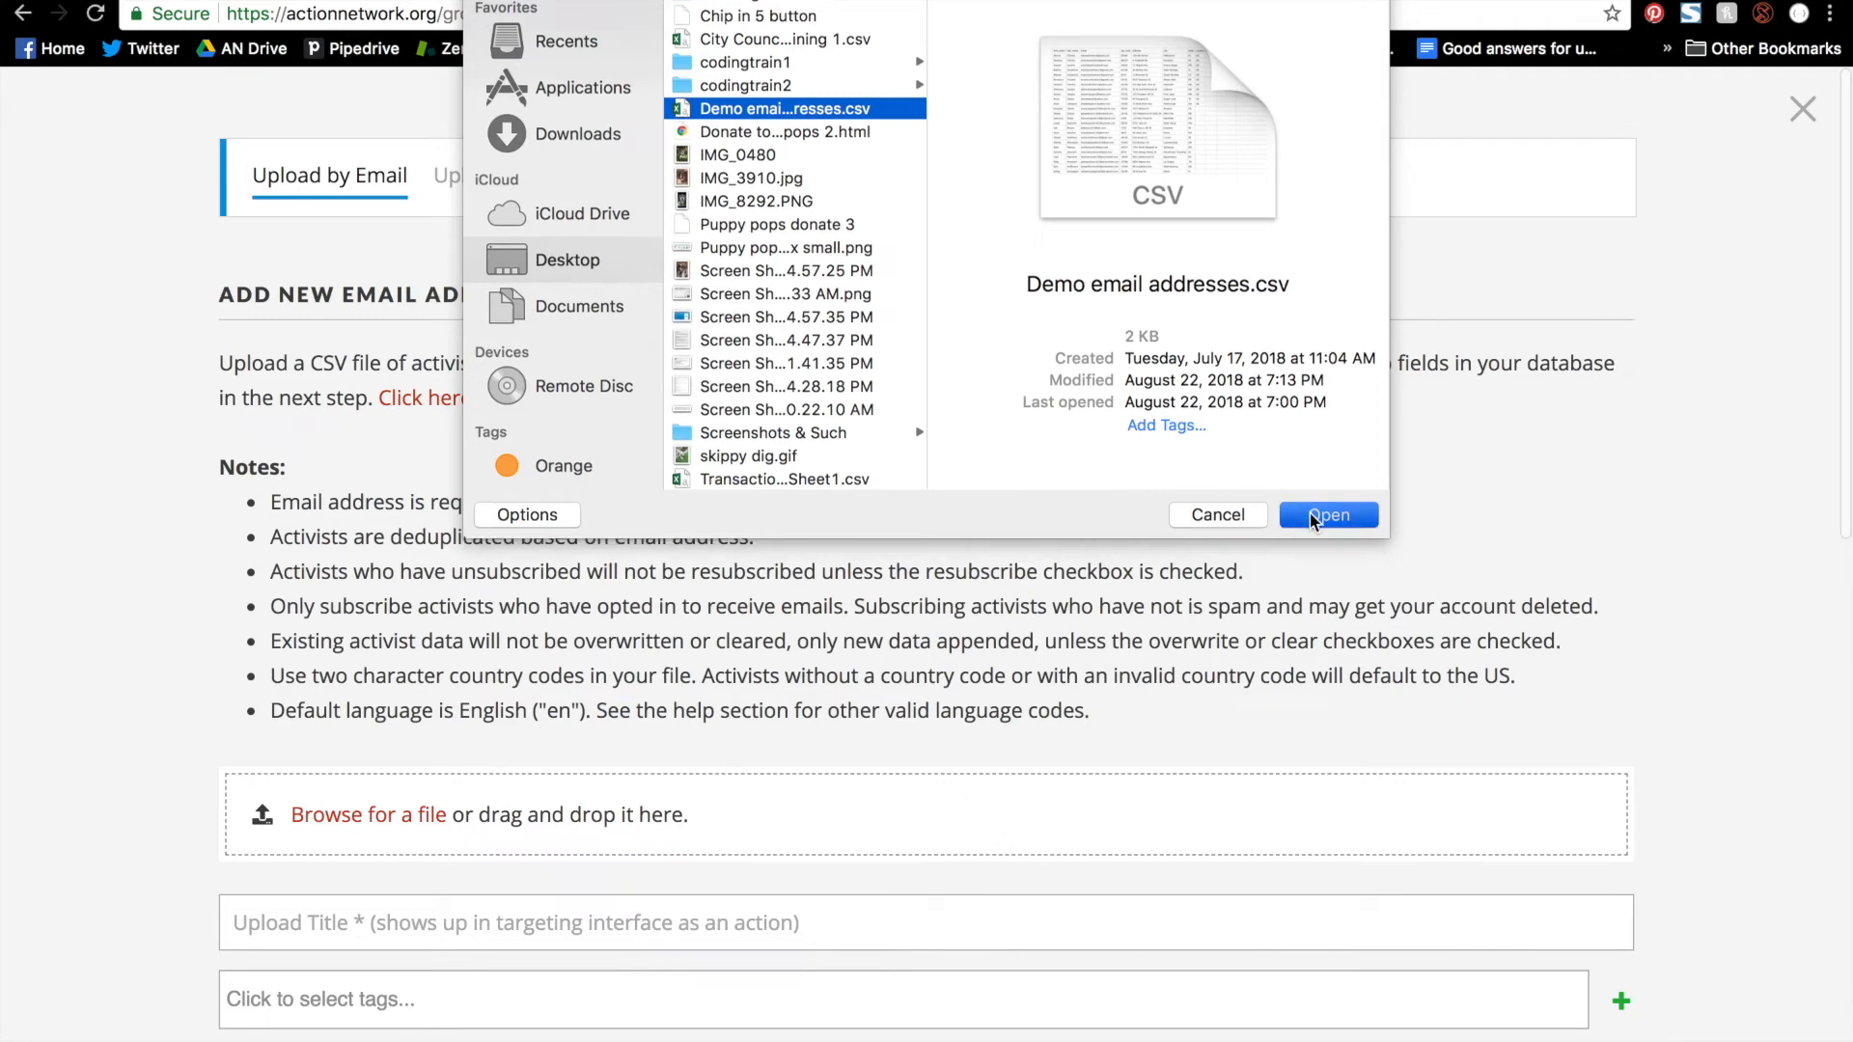
left_click(1325, 513)
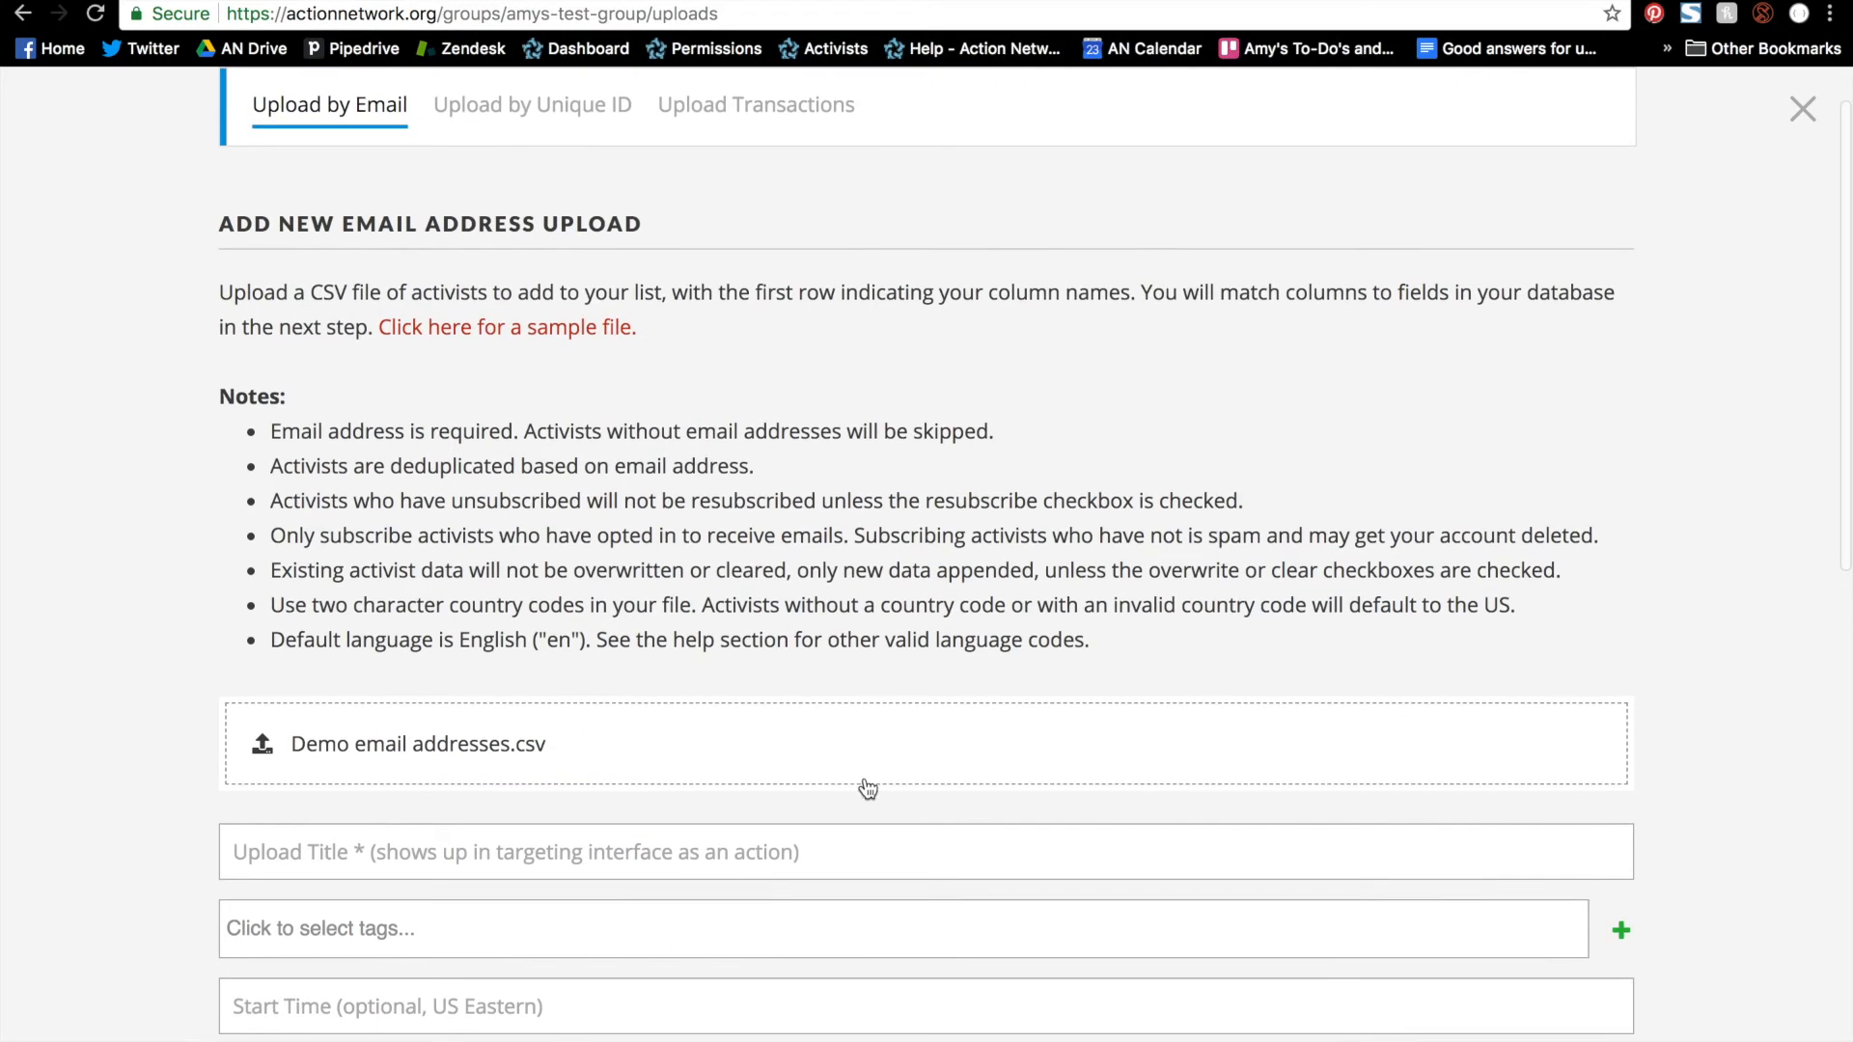
Title the upload 'List Migration August 2018' and submit it to reach Match Fields.
left_click(873, 851)
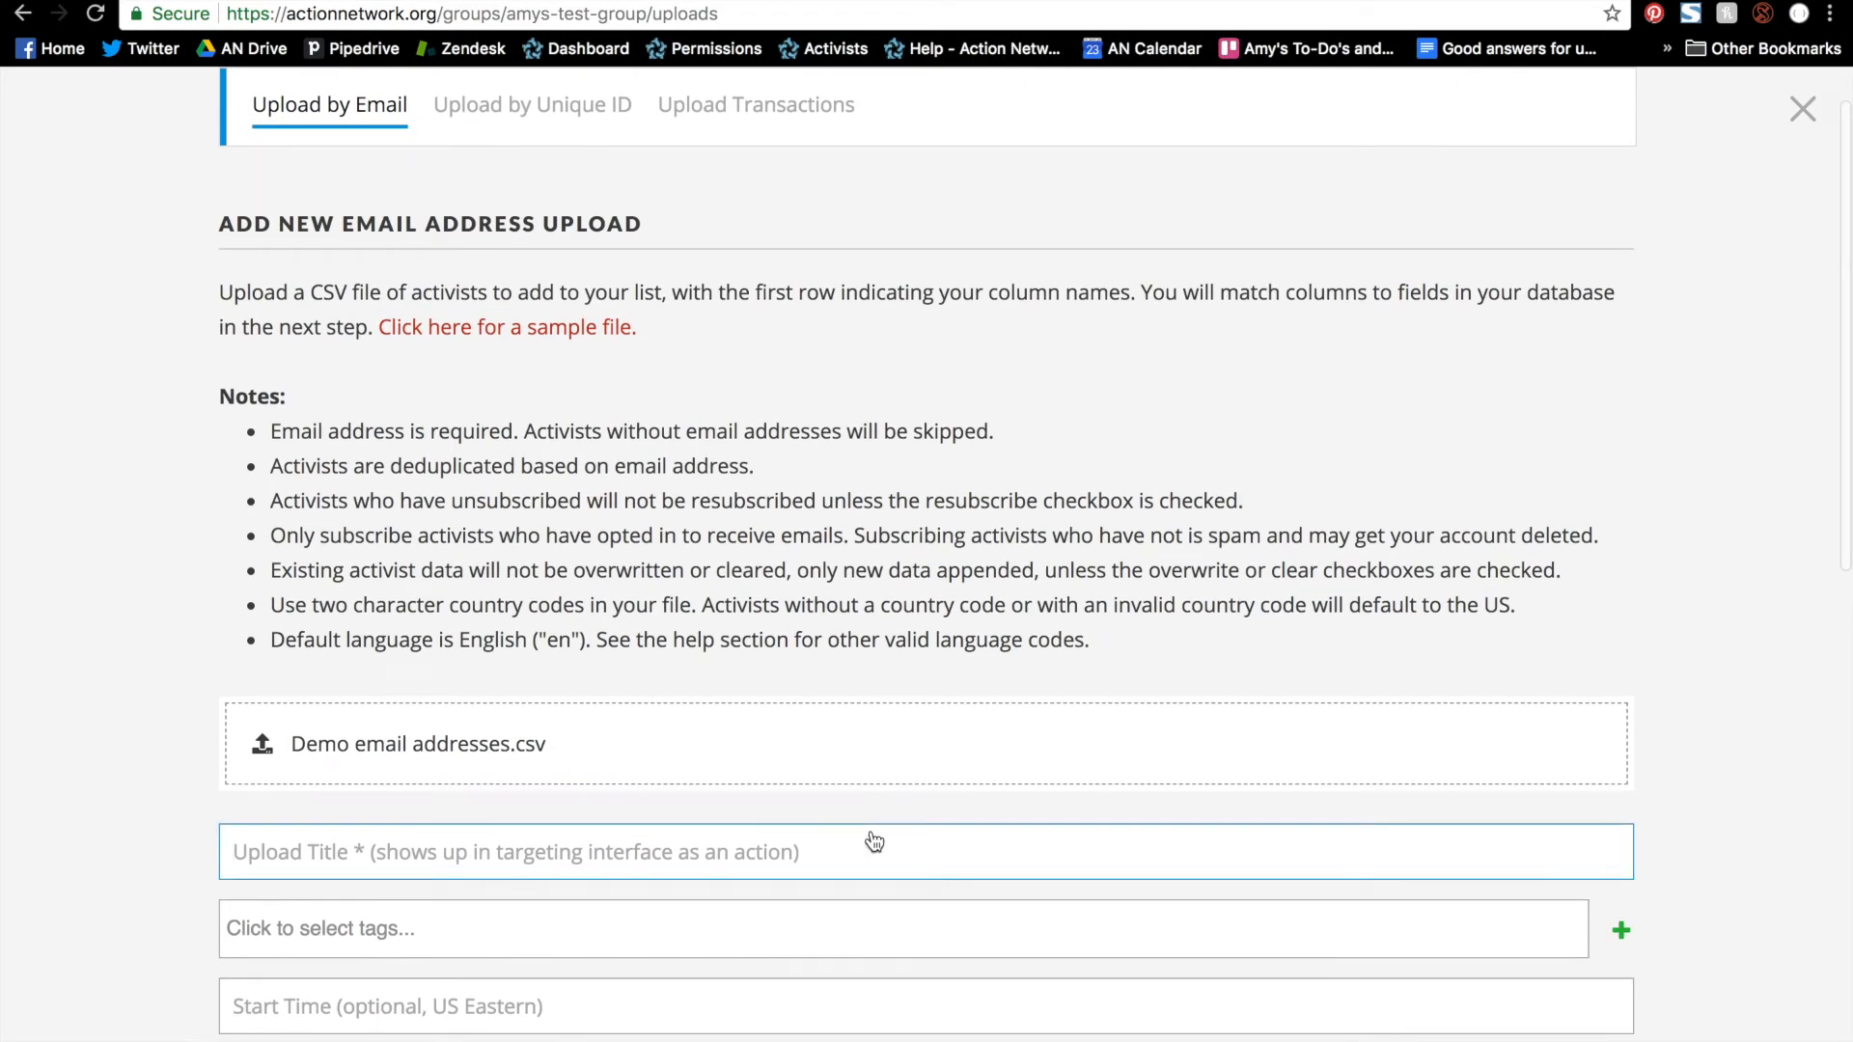
left_click(874, 851)
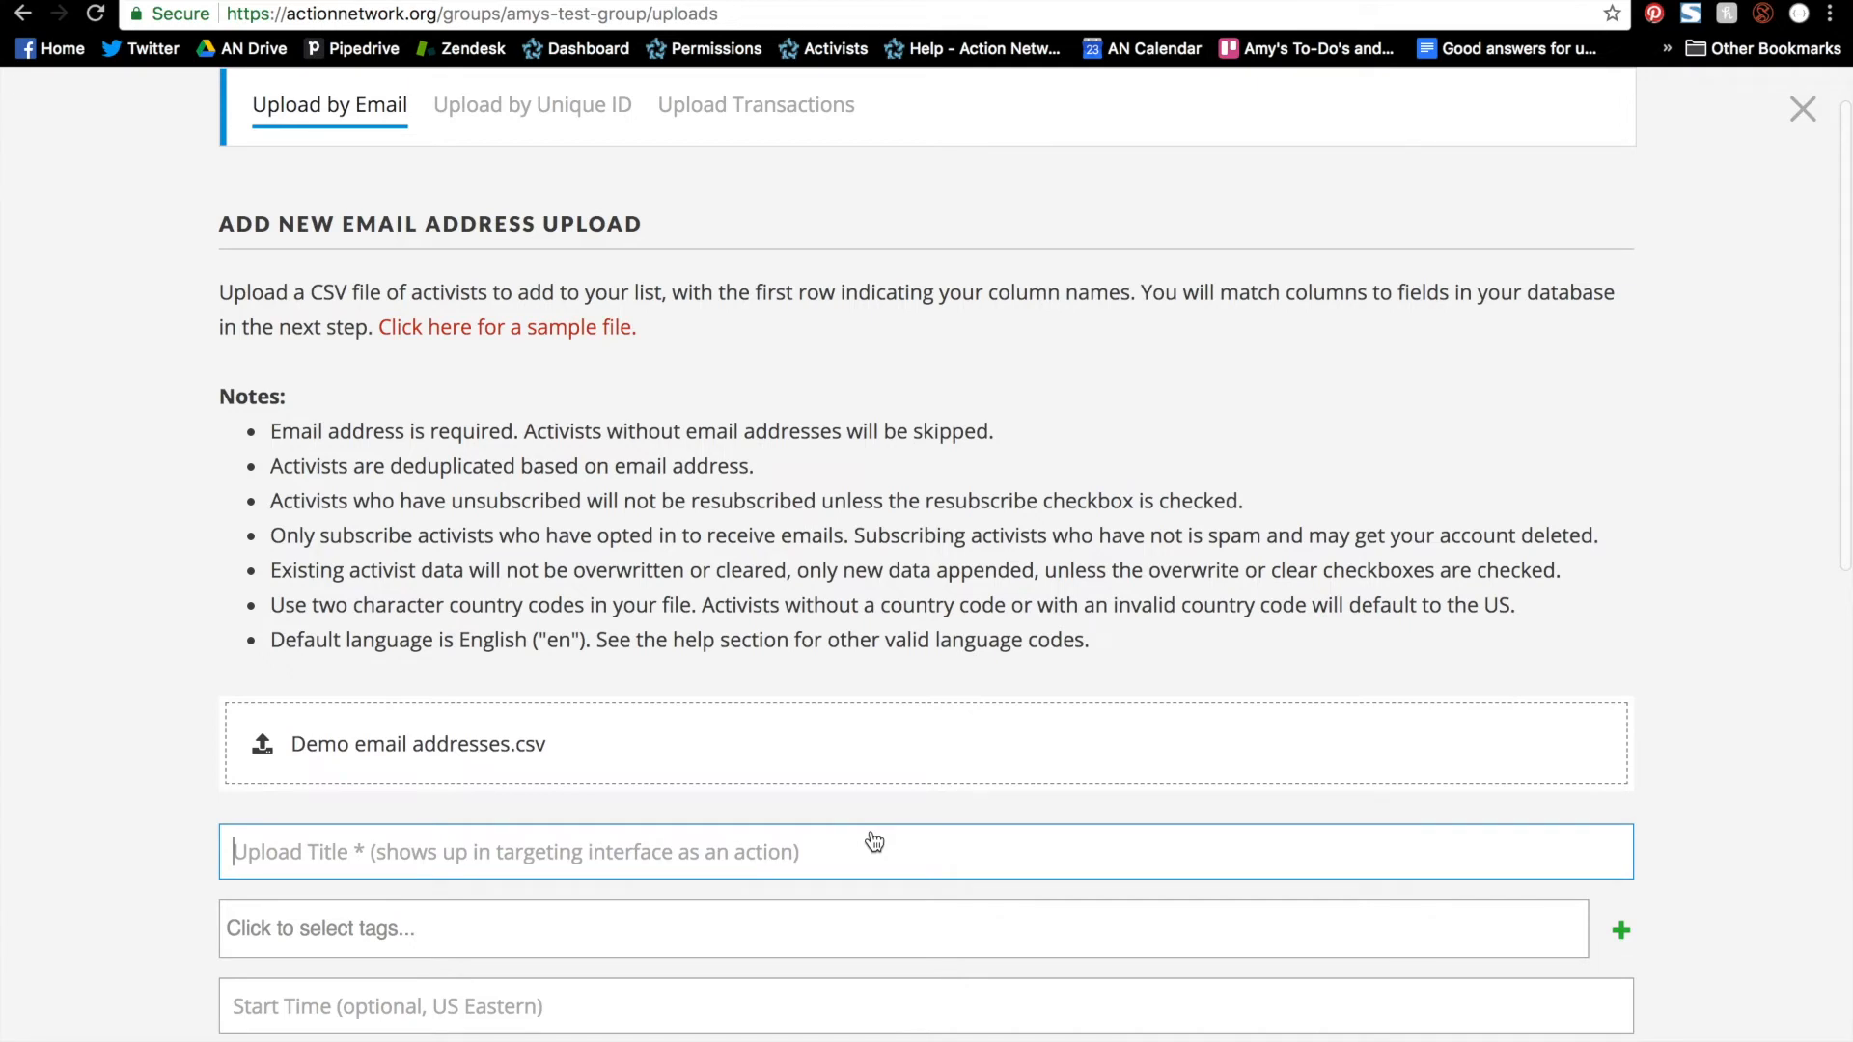
type("List Mig")
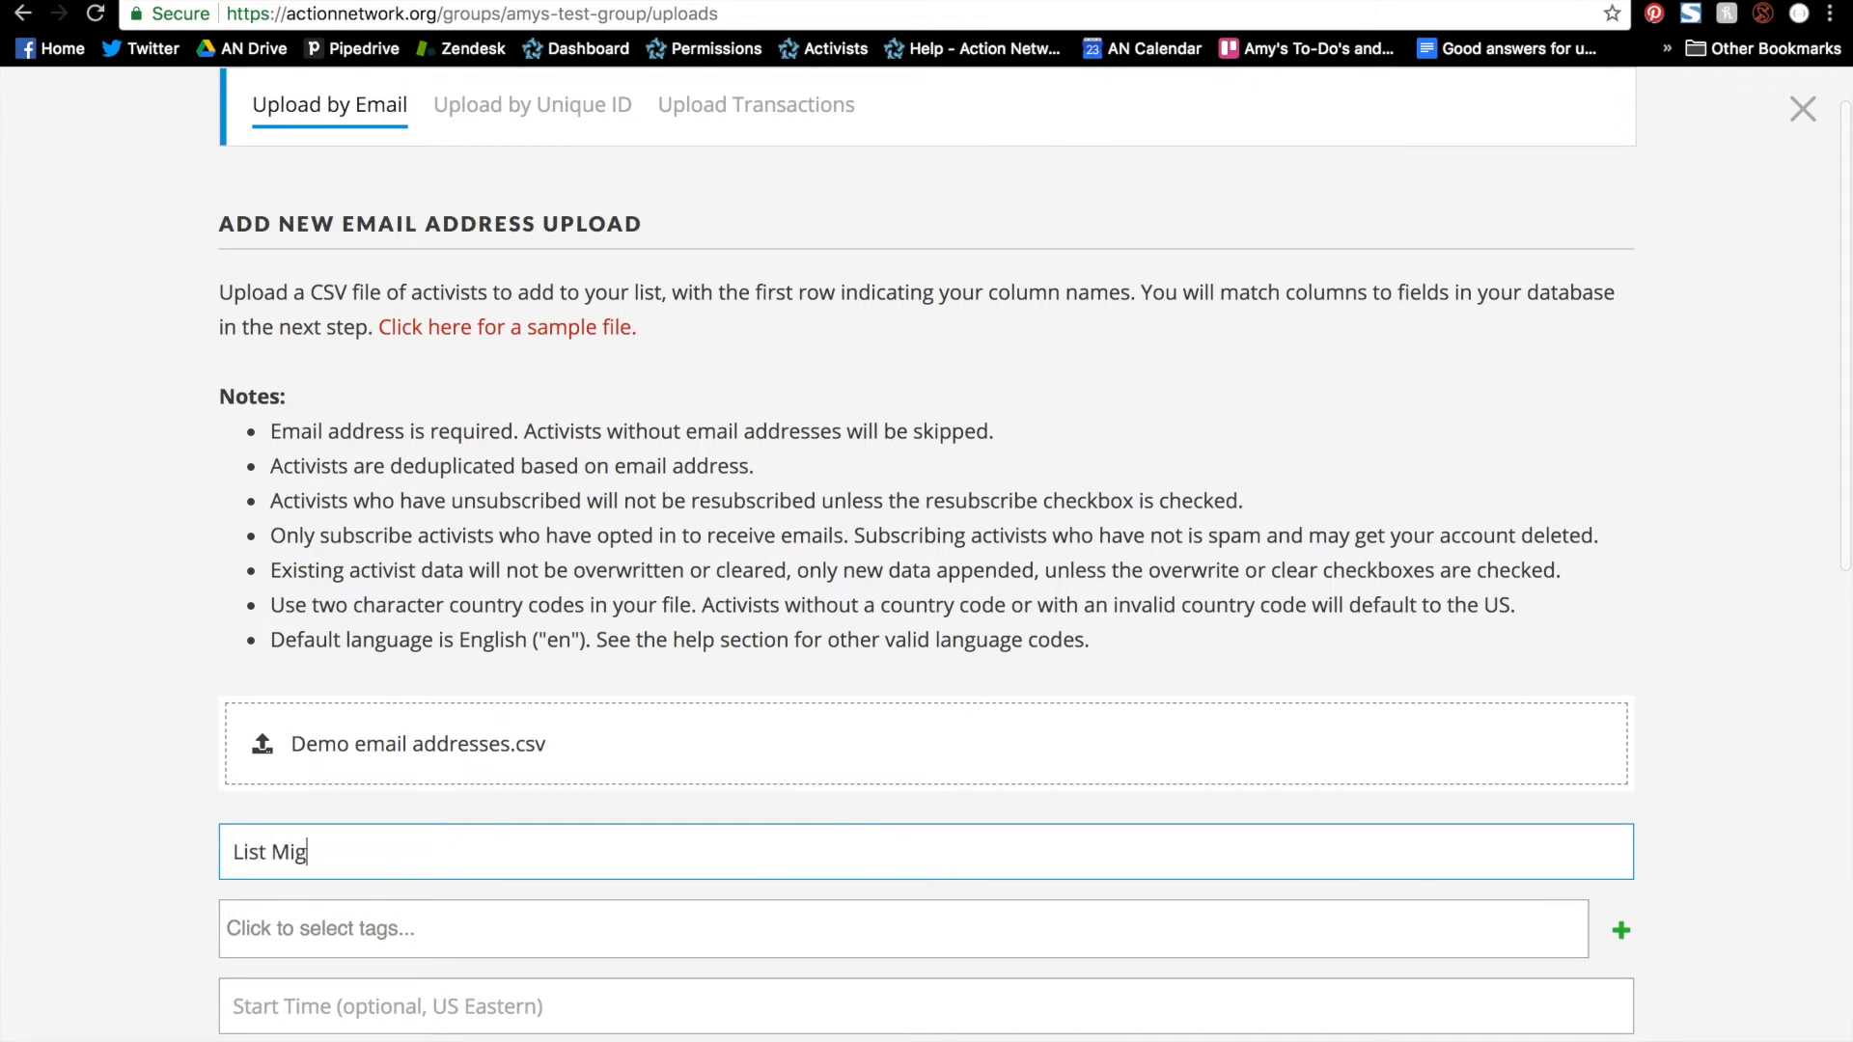
type("ration August")
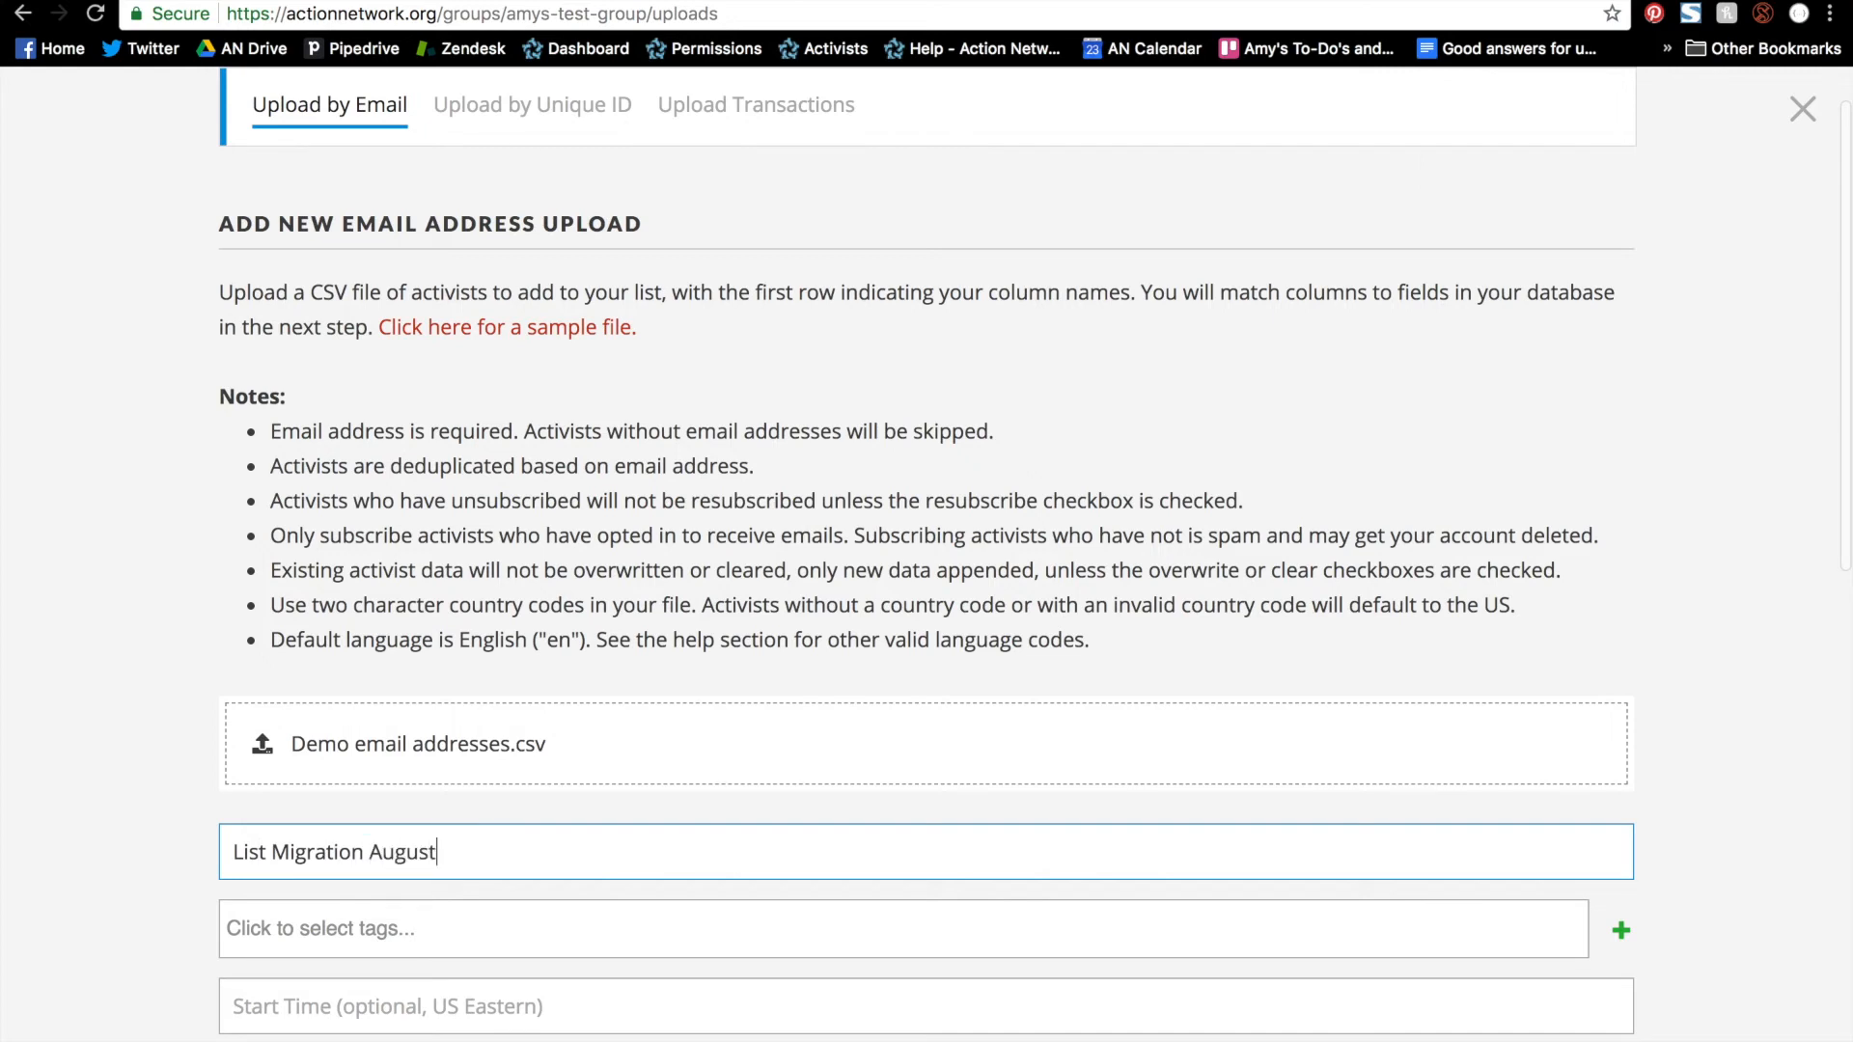
type("2018")
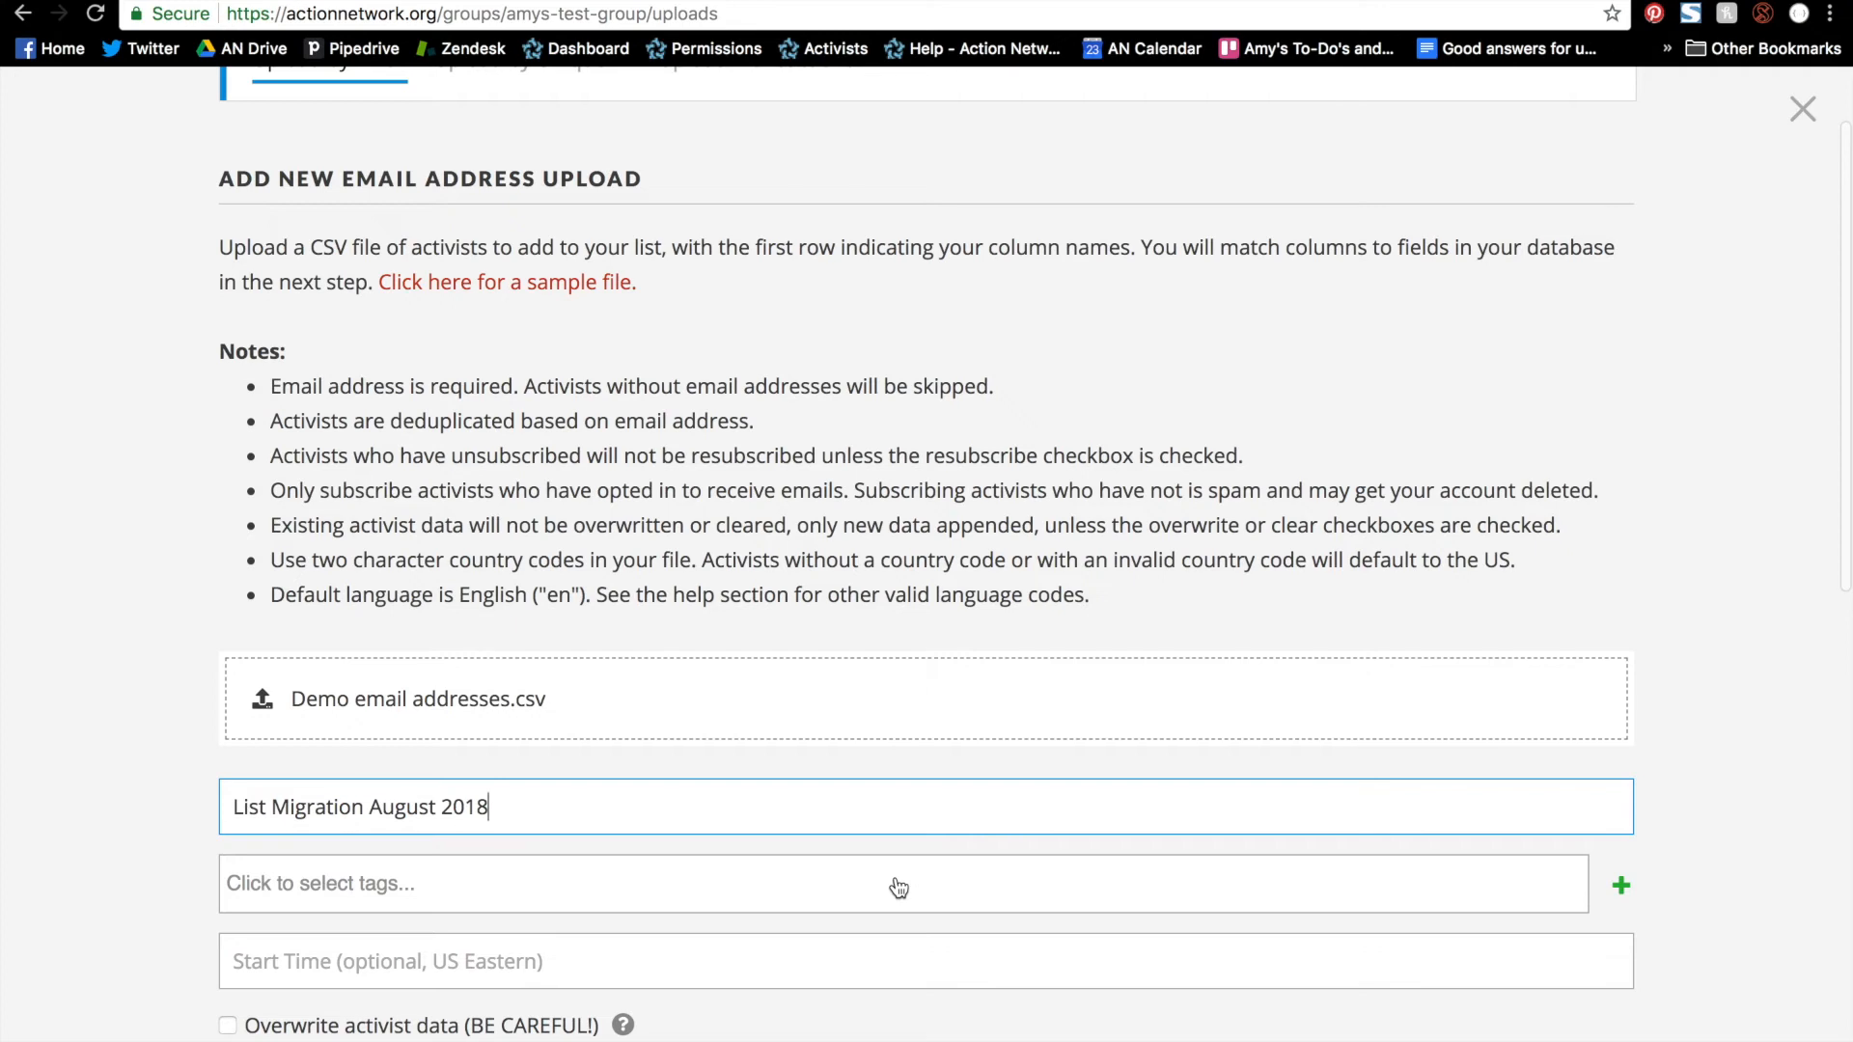
scroll("down", 3)
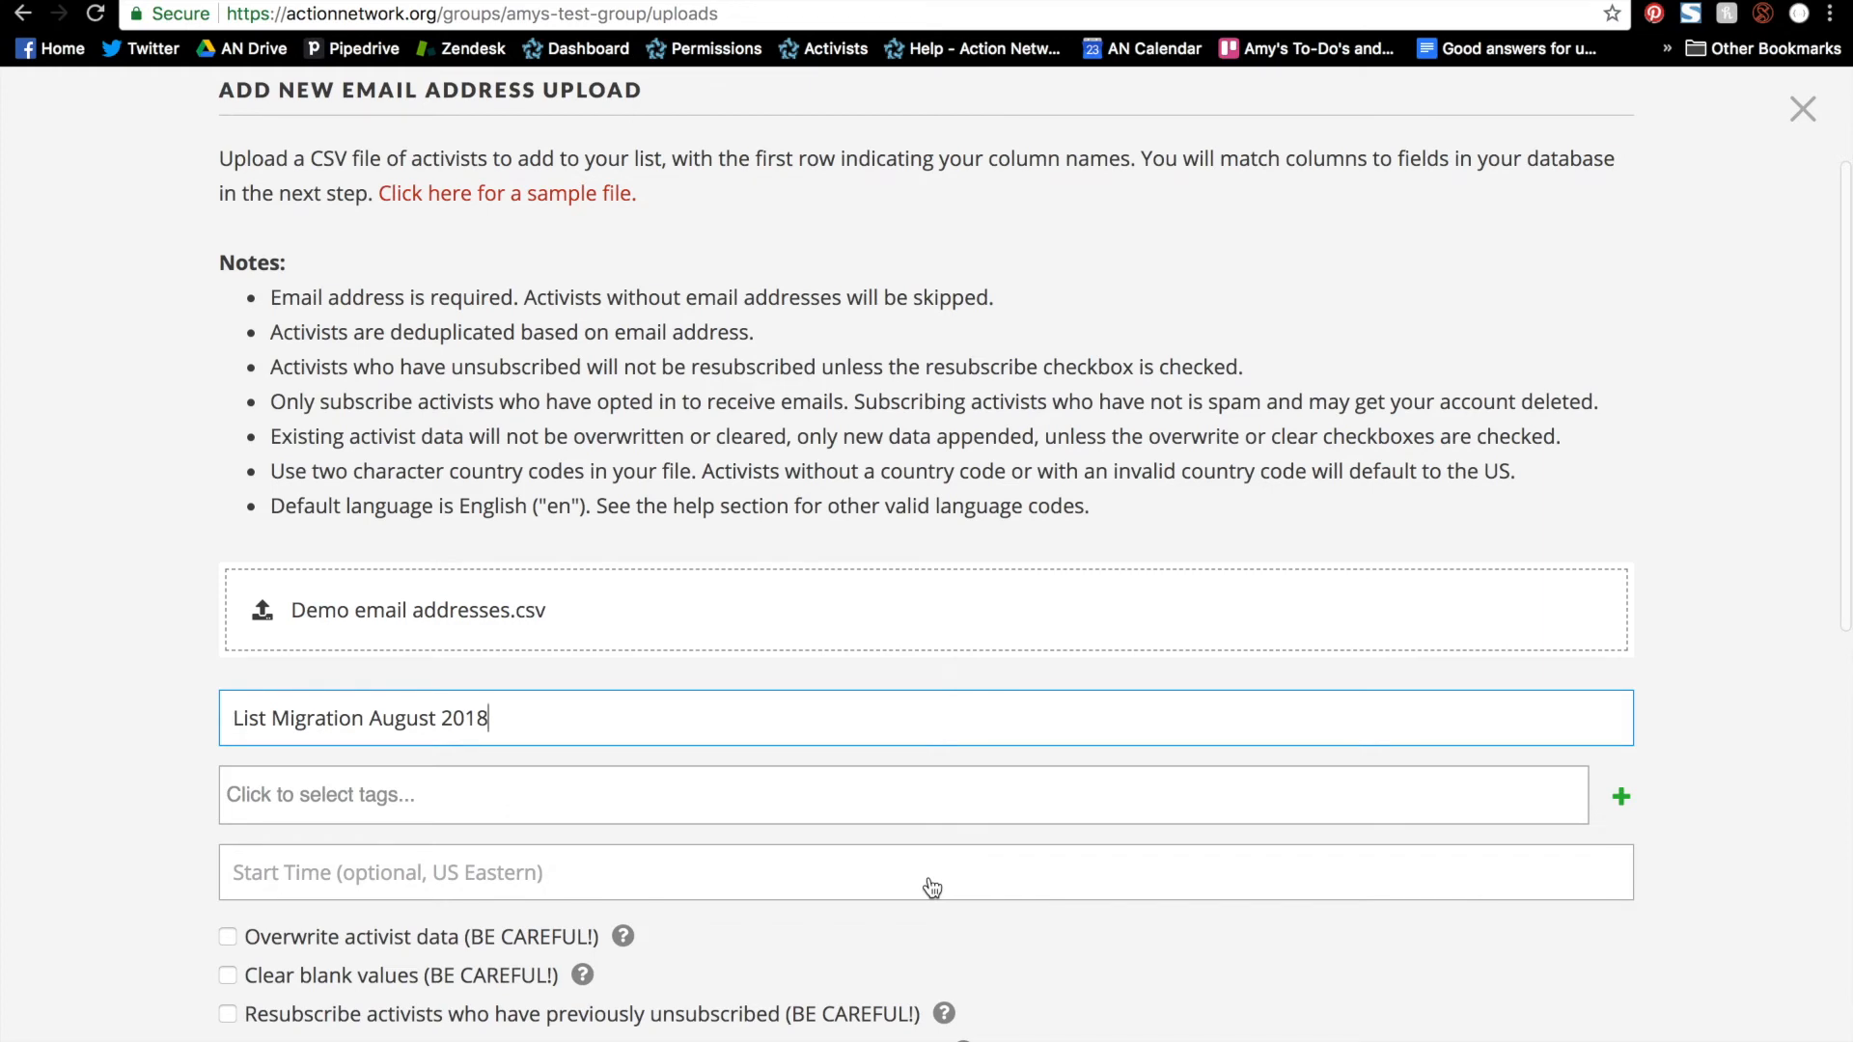
scroll("down", 3)
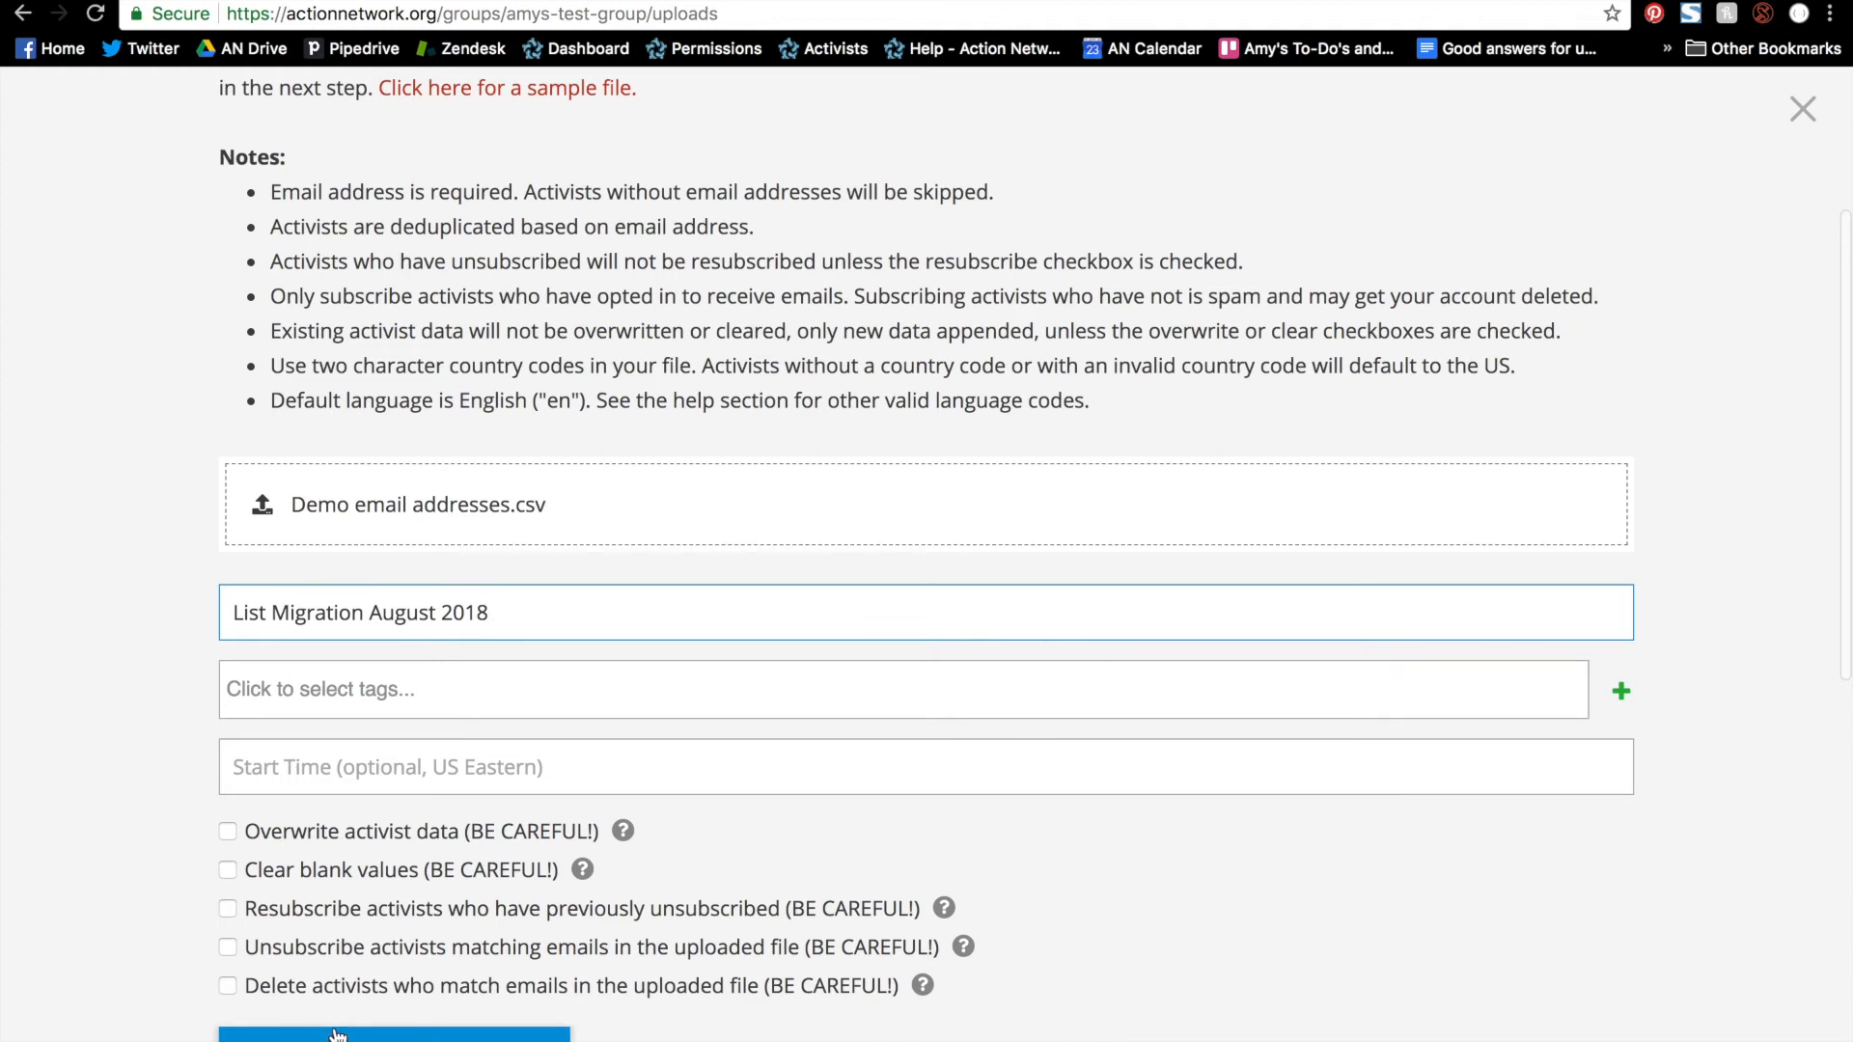
left_click(394, 1034)
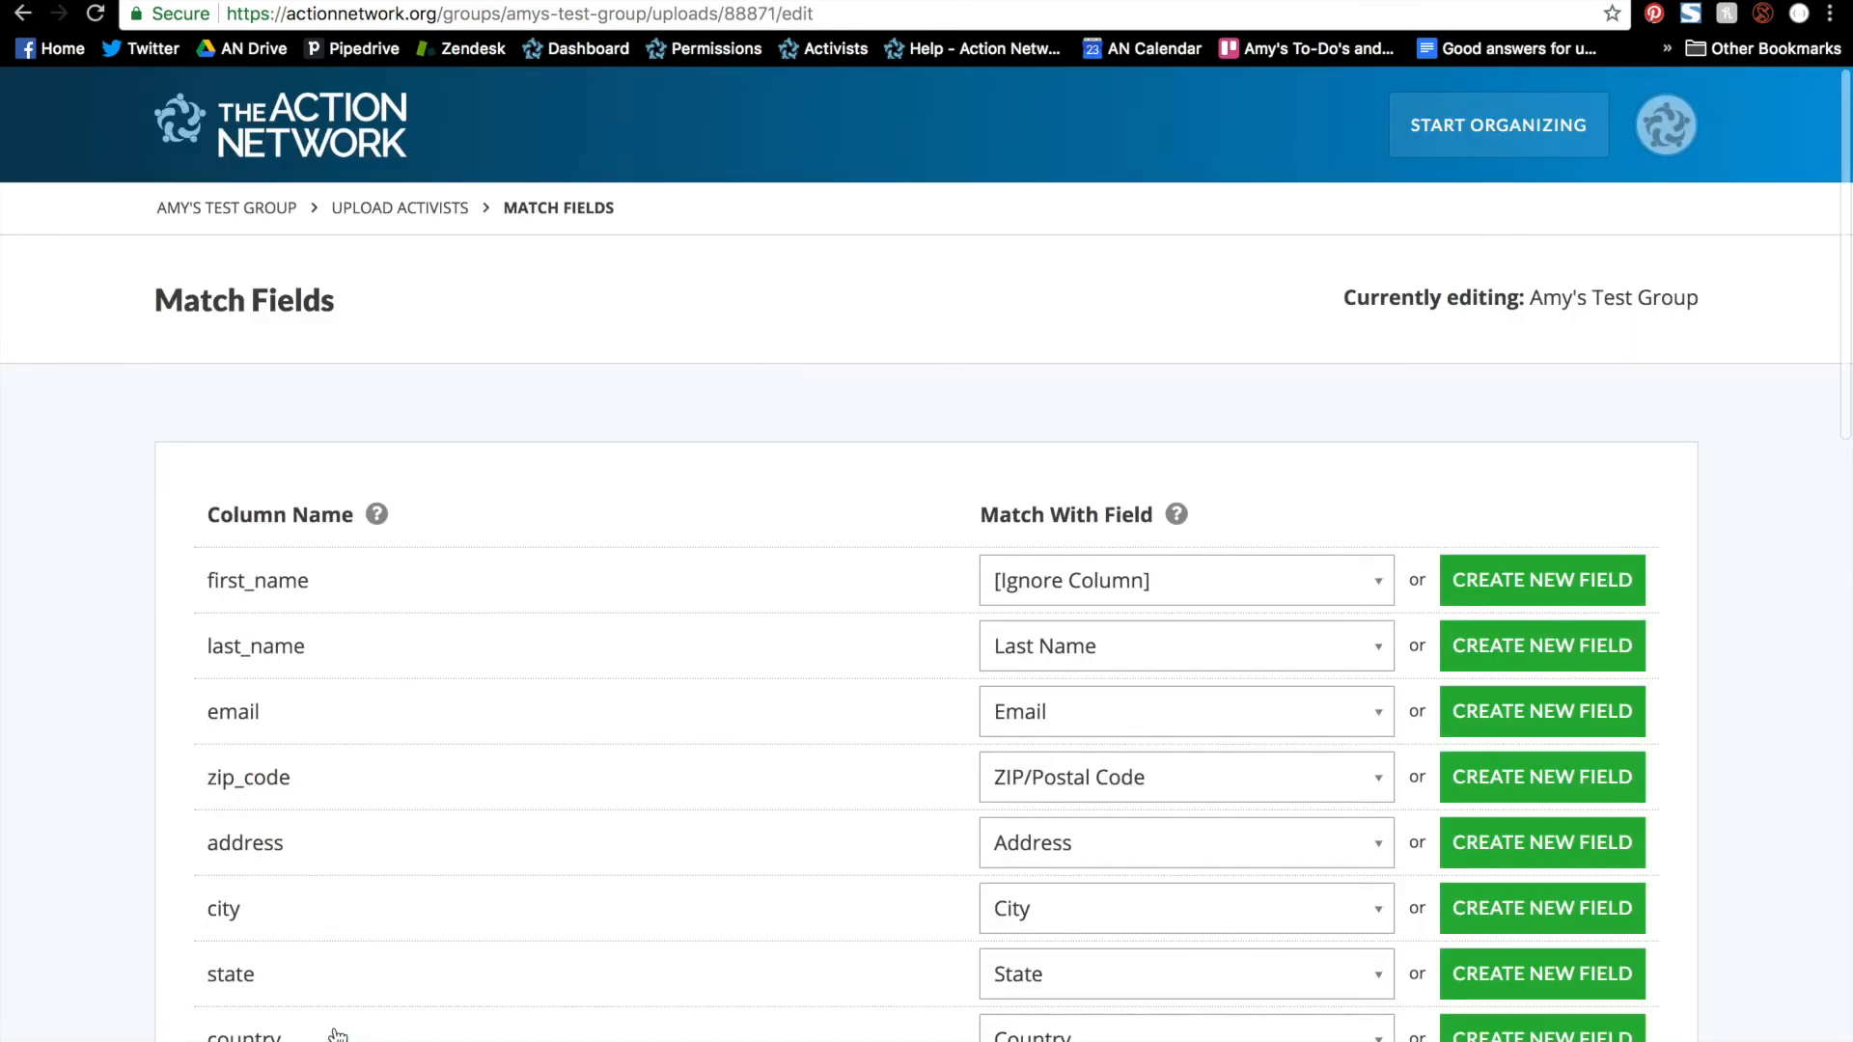
mouse_move(396, 1011)
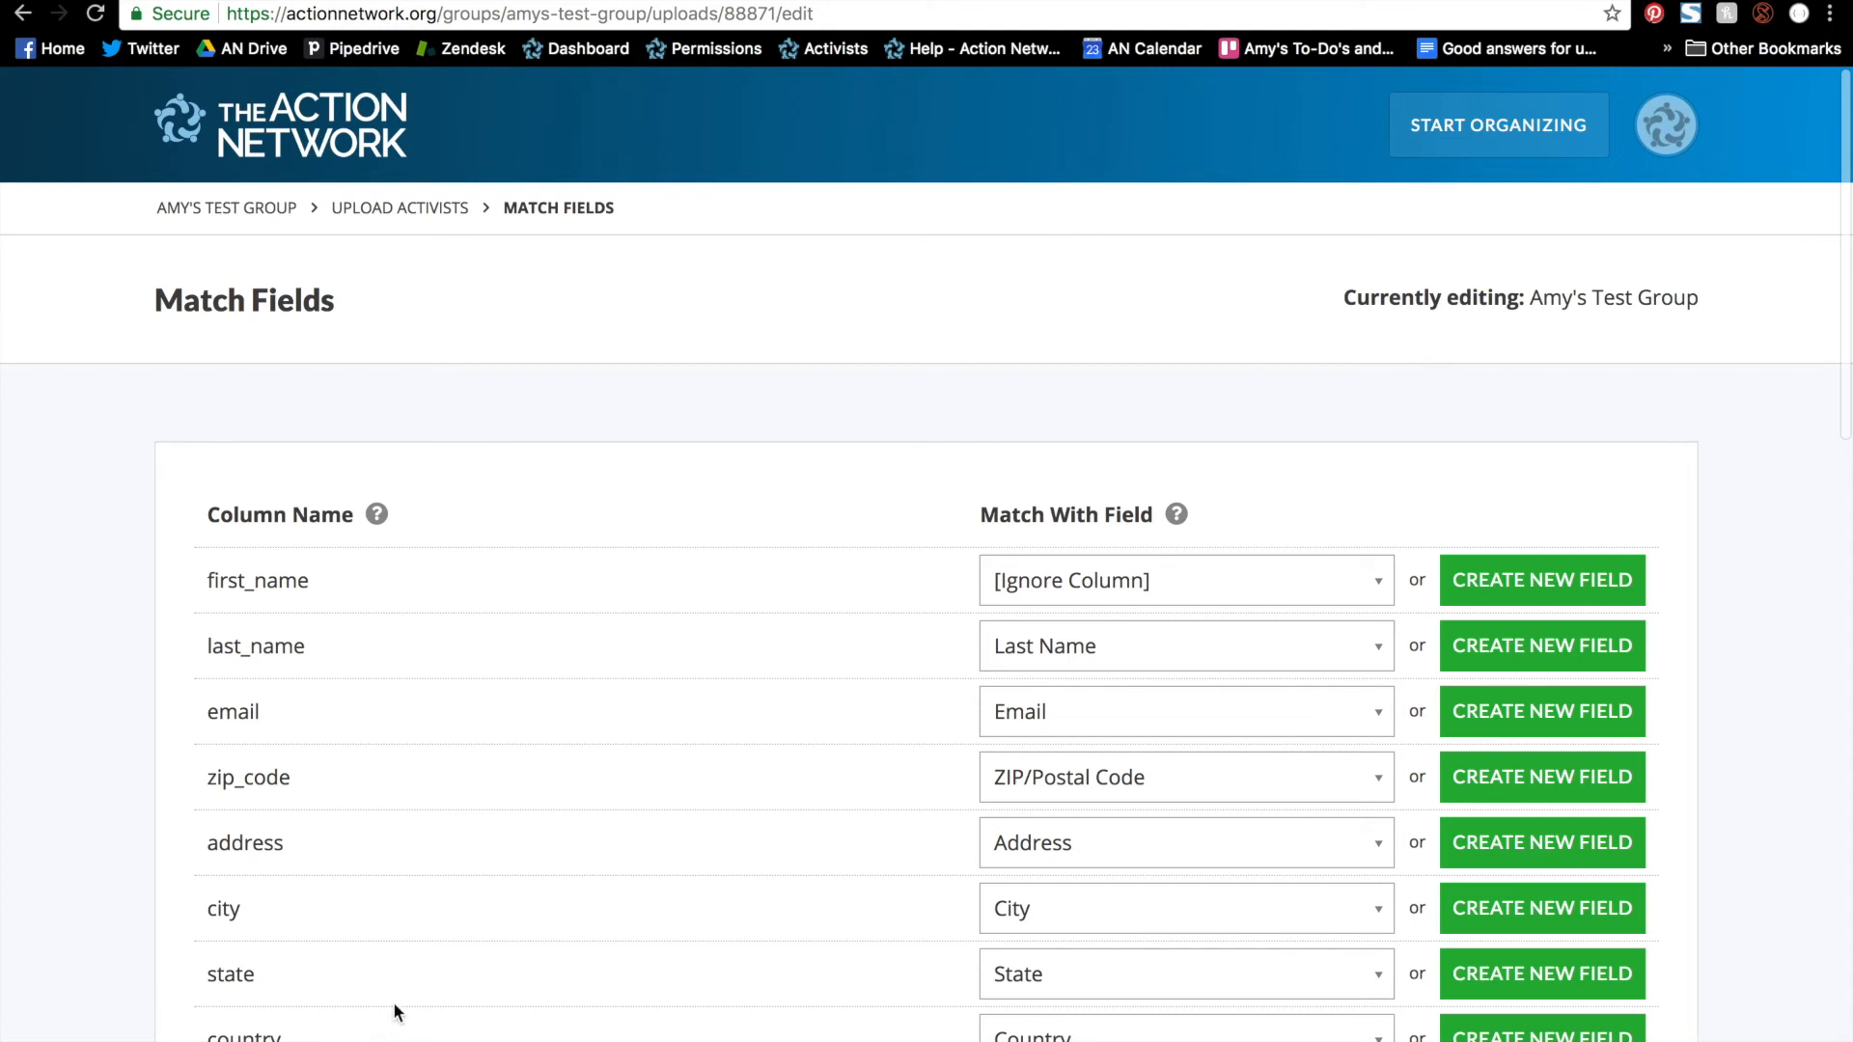
mouse_move(1077, 924)
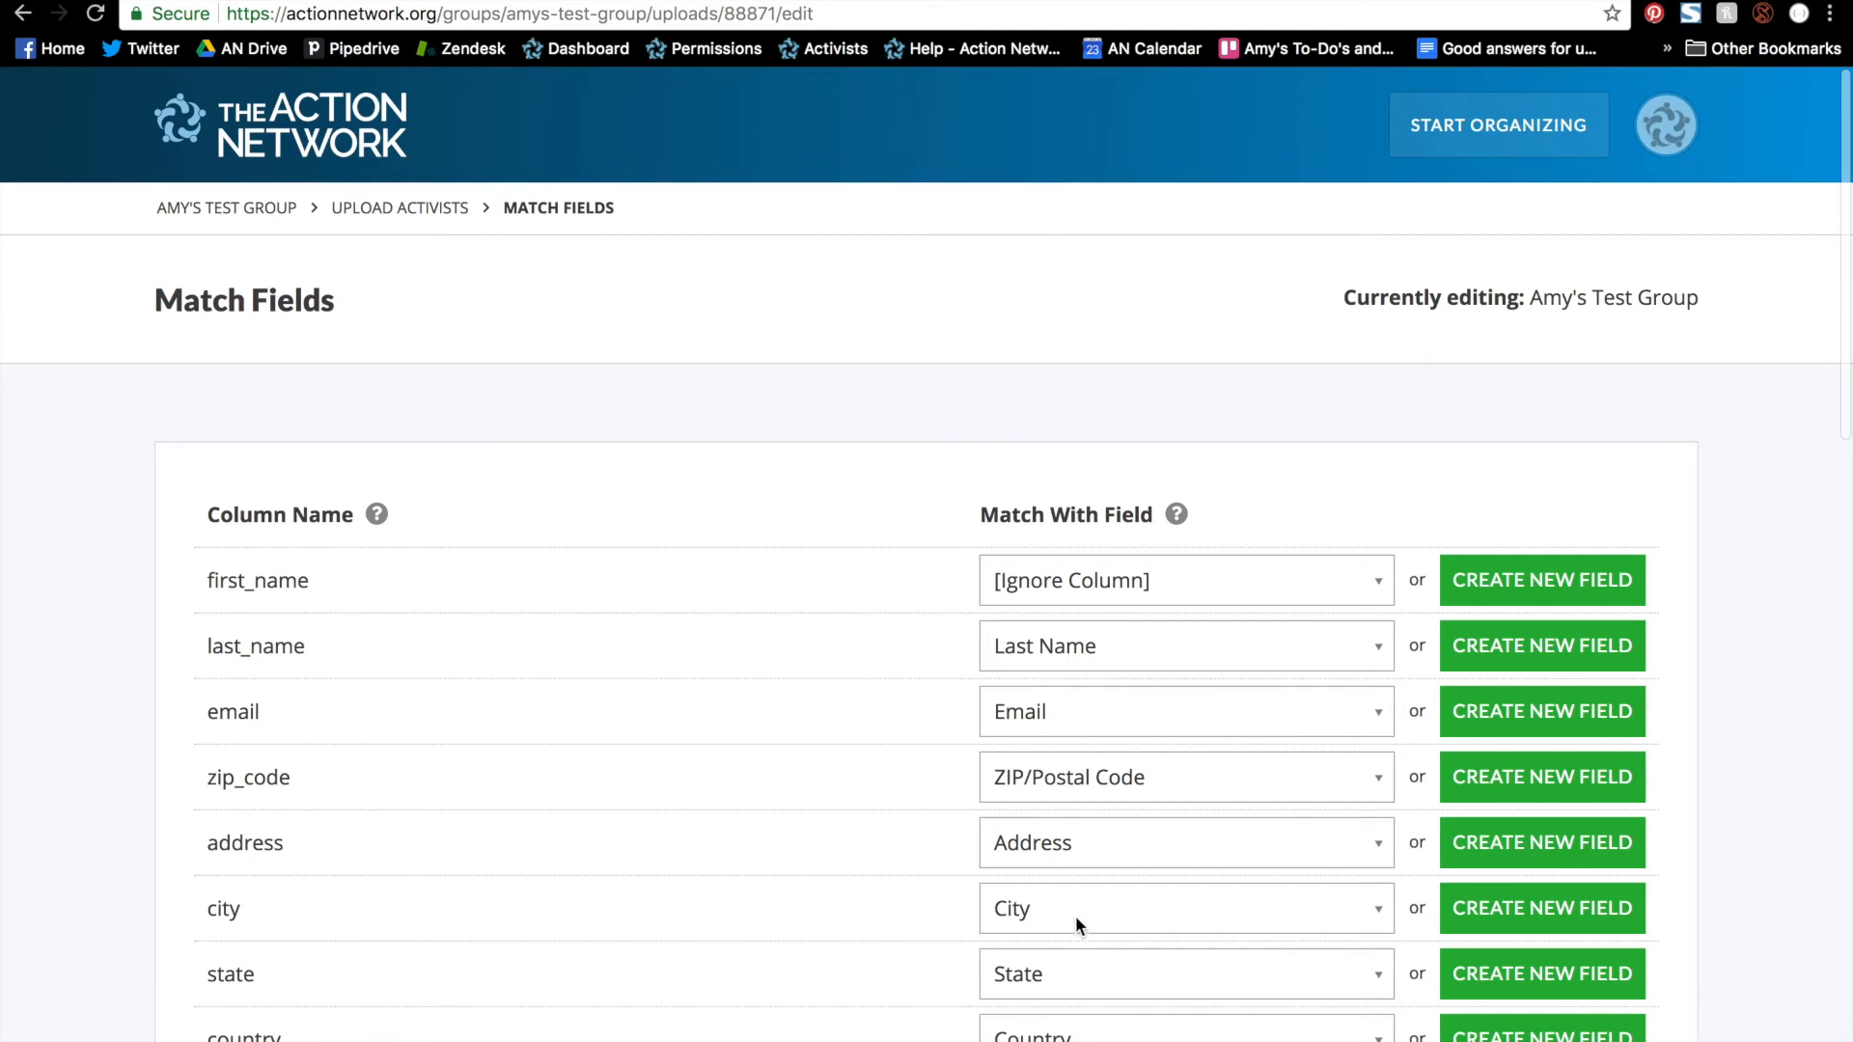
mouse_move(1041, 918)
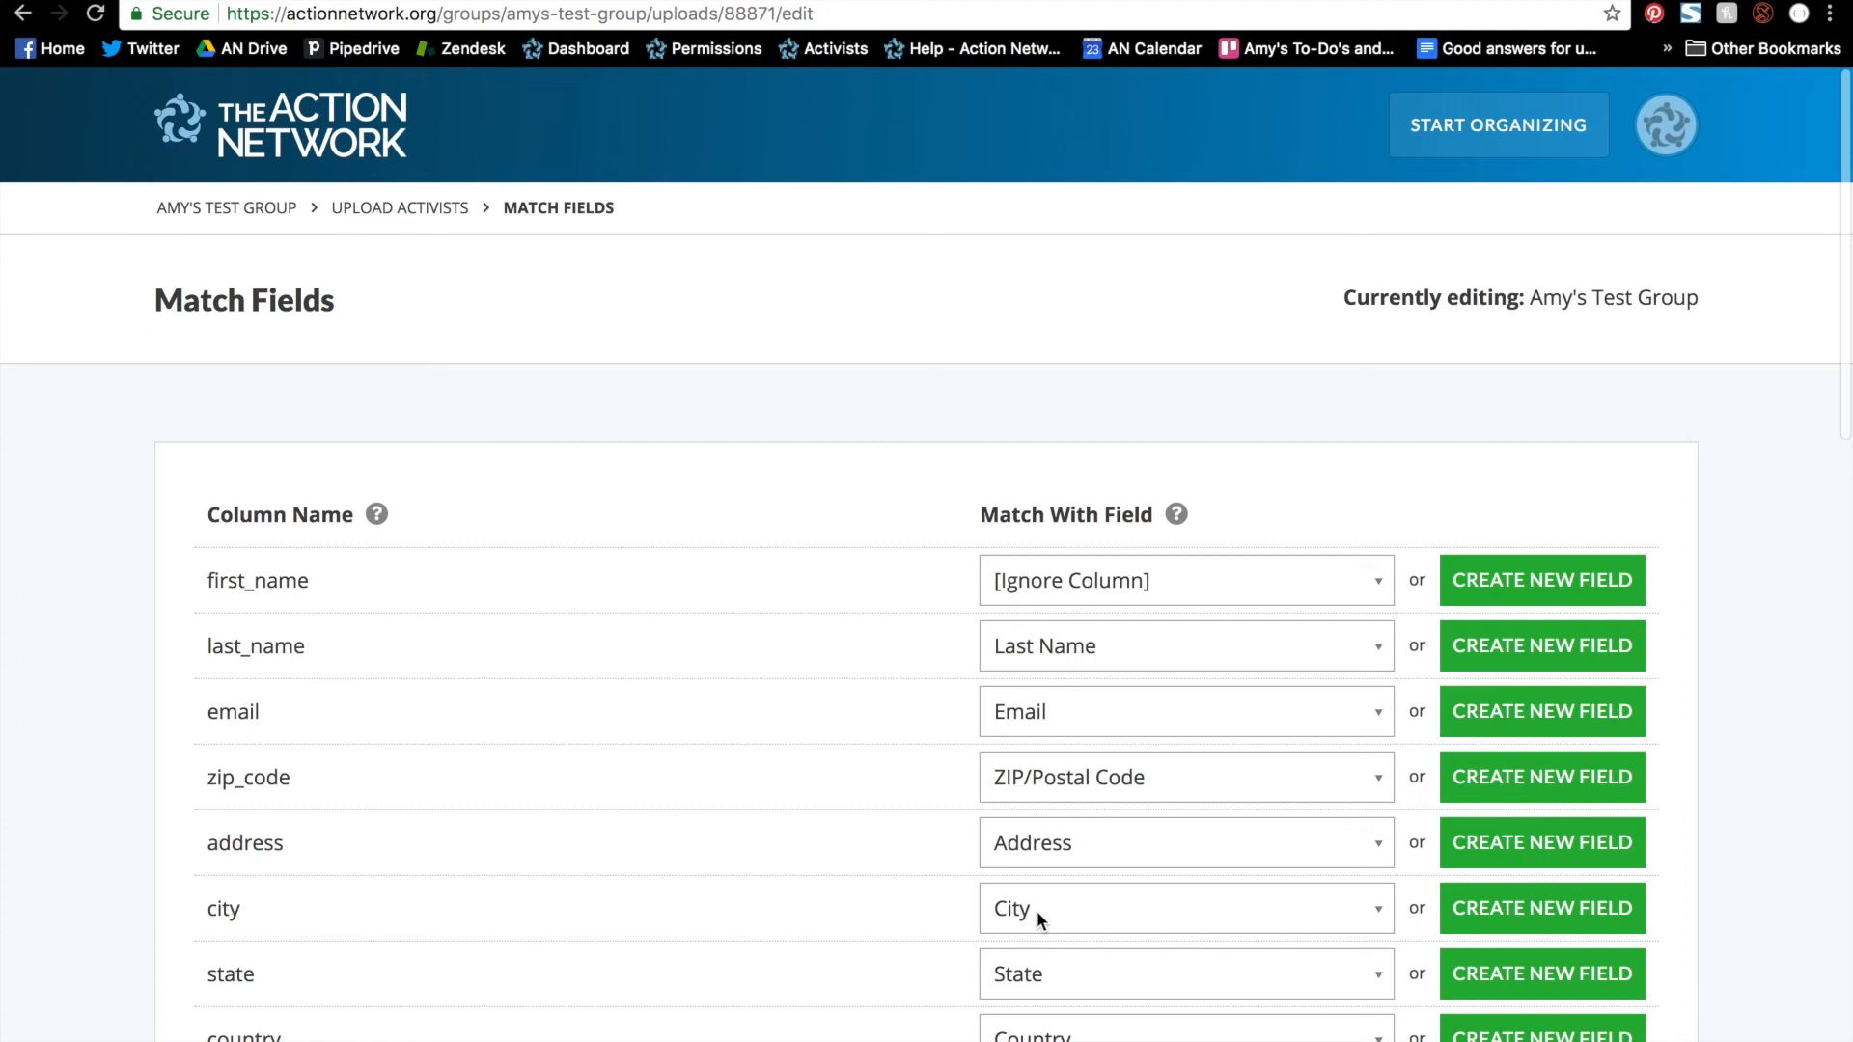
mouse_move(1077, 606)
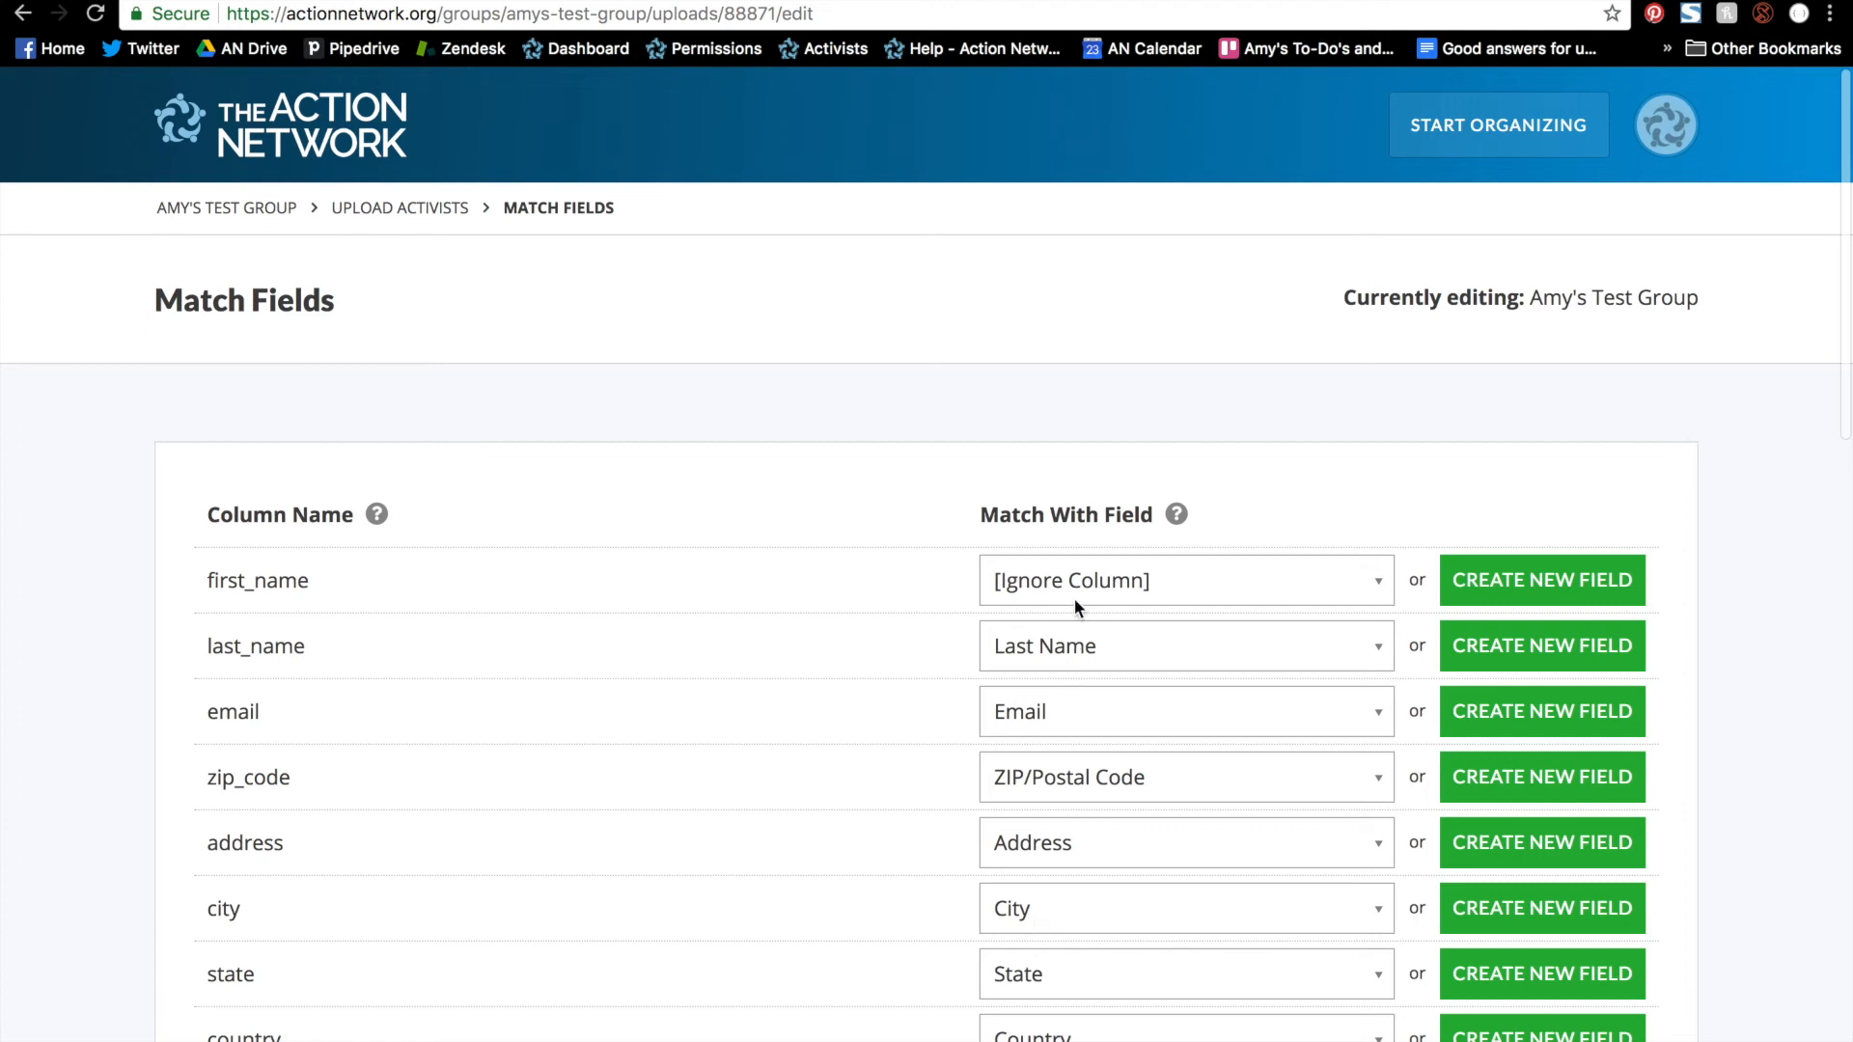
Map first_name to First Name and finish the upload so it tops the uploads list.
left_click(1181, 581)
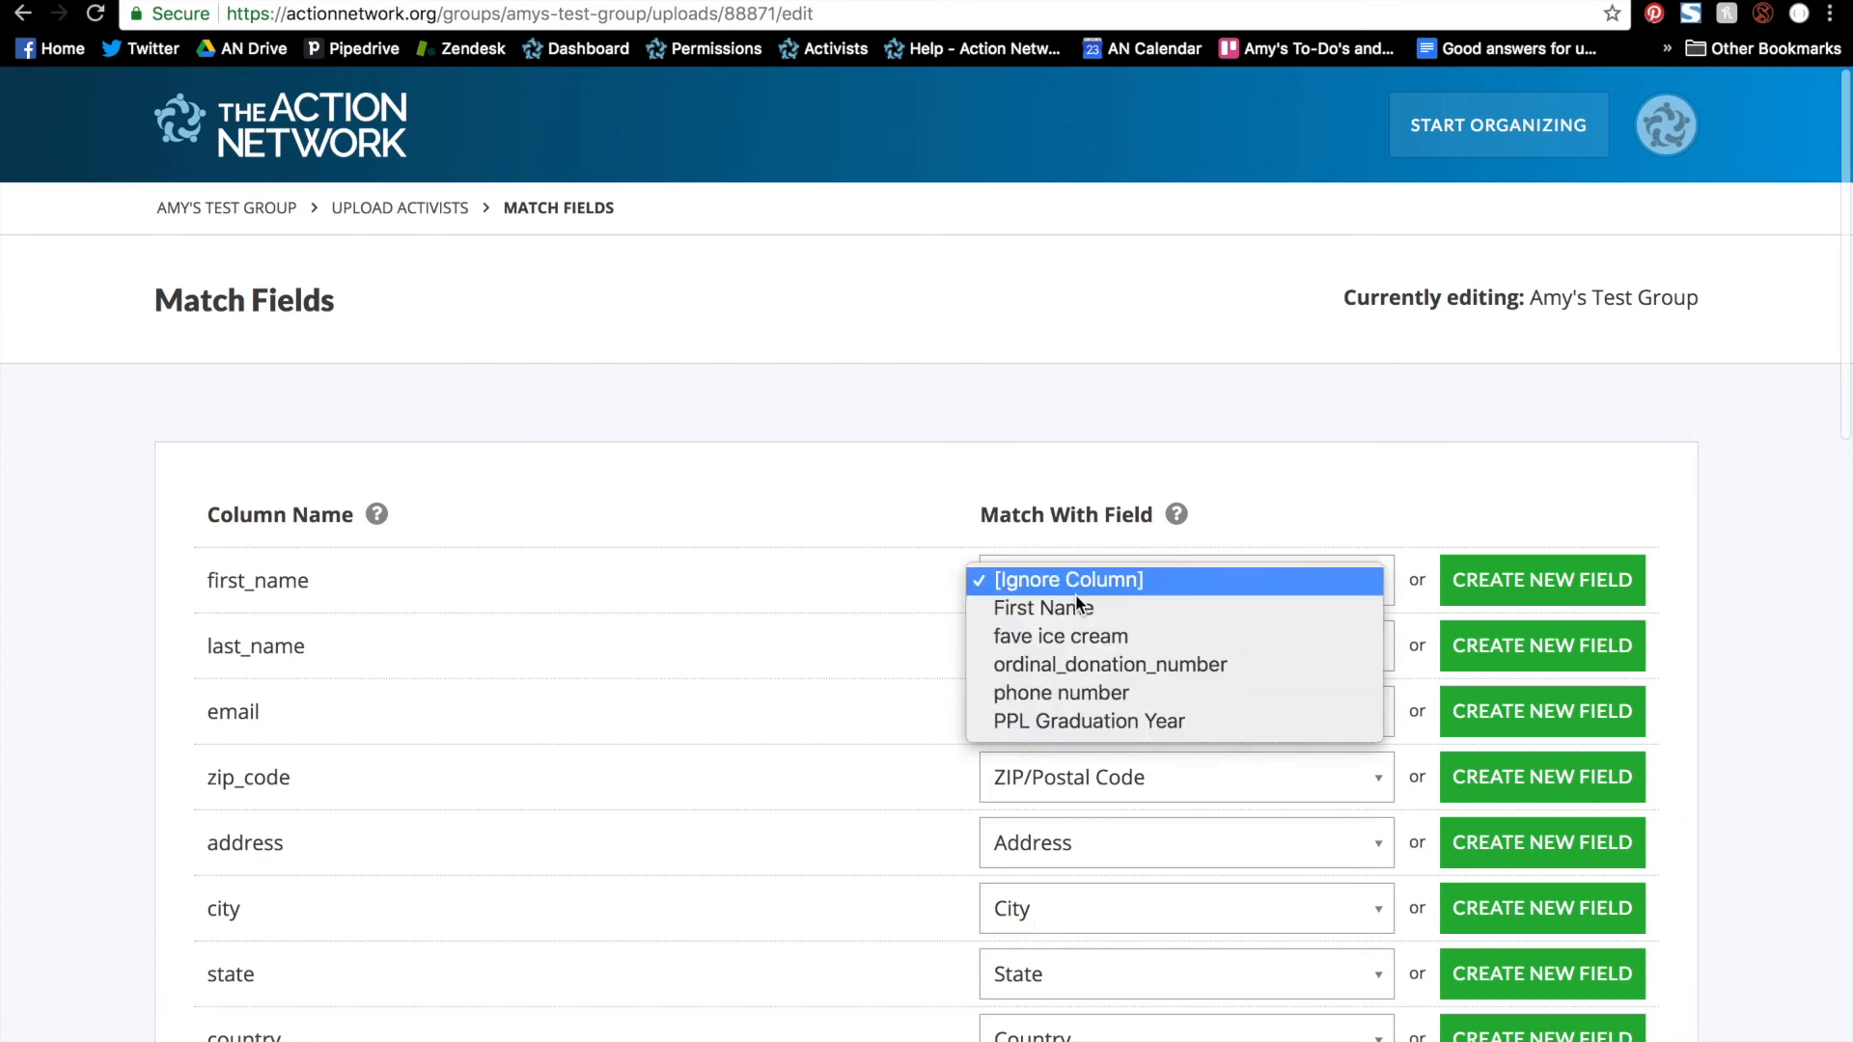
left_click(1044, 608)
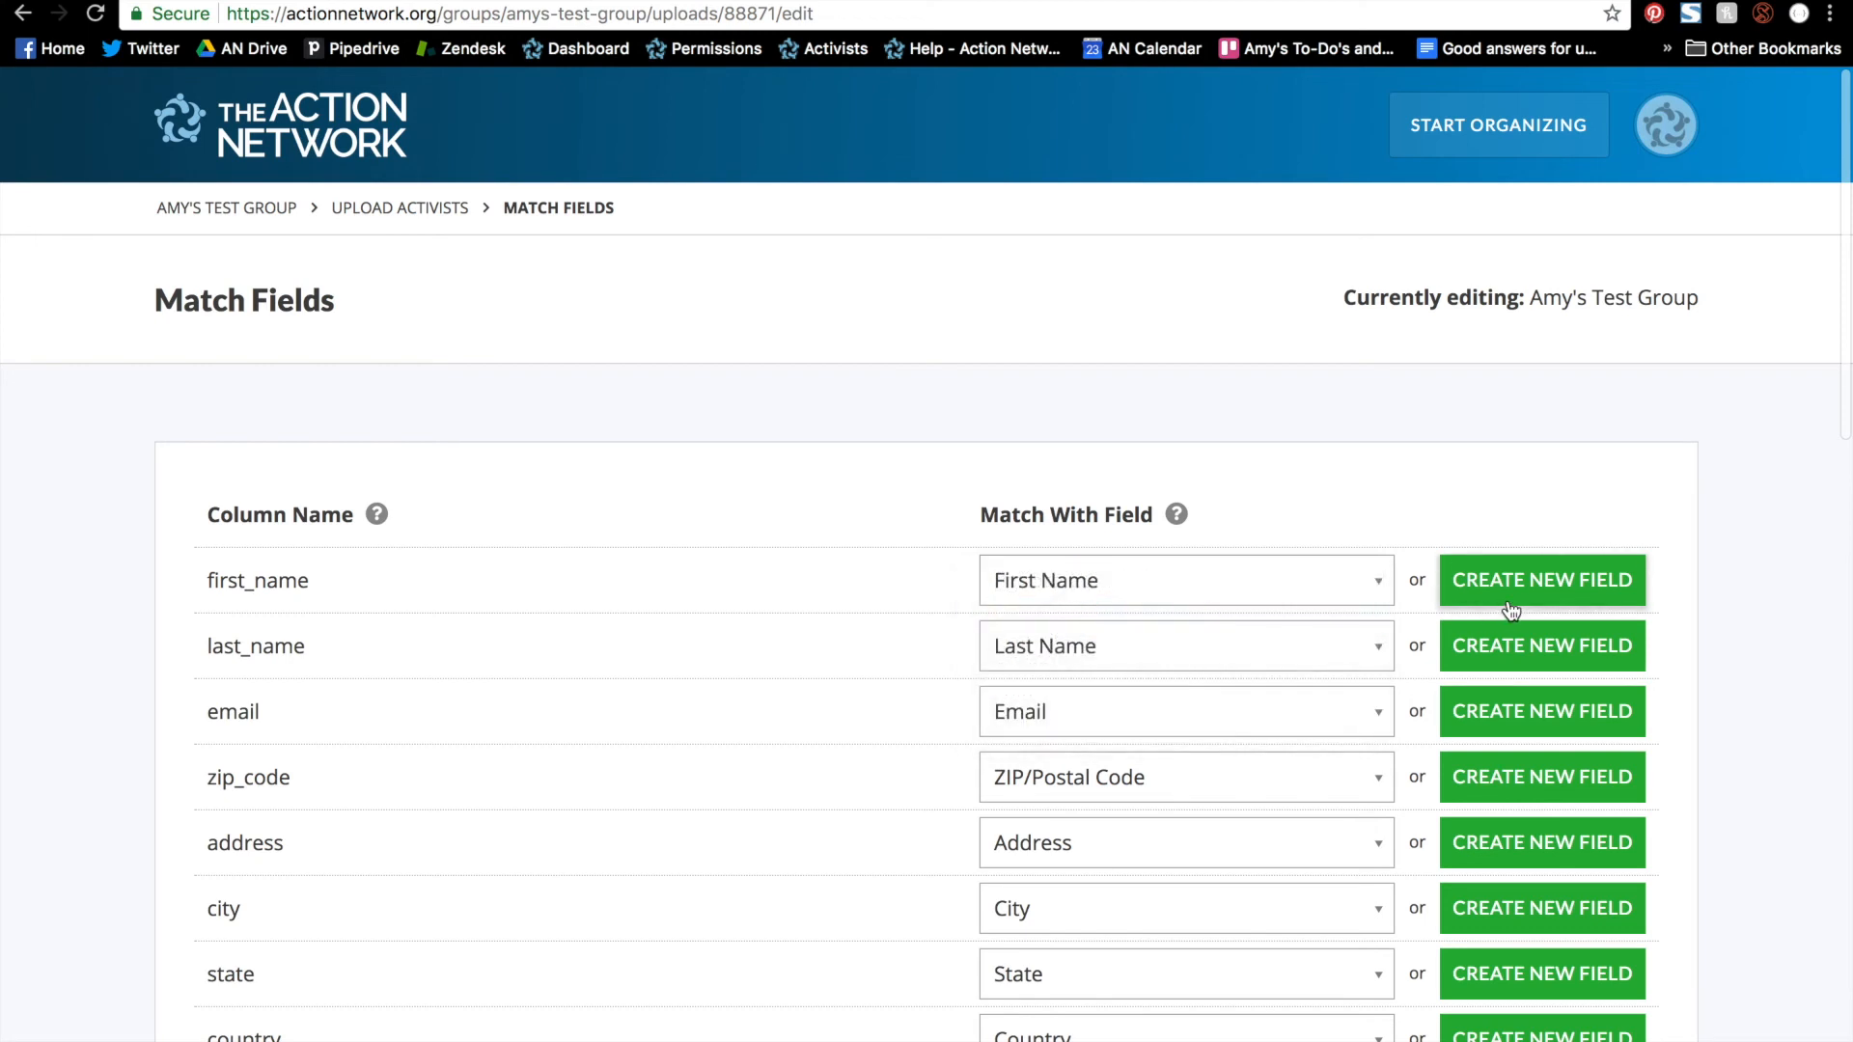
scroll("down", 3)
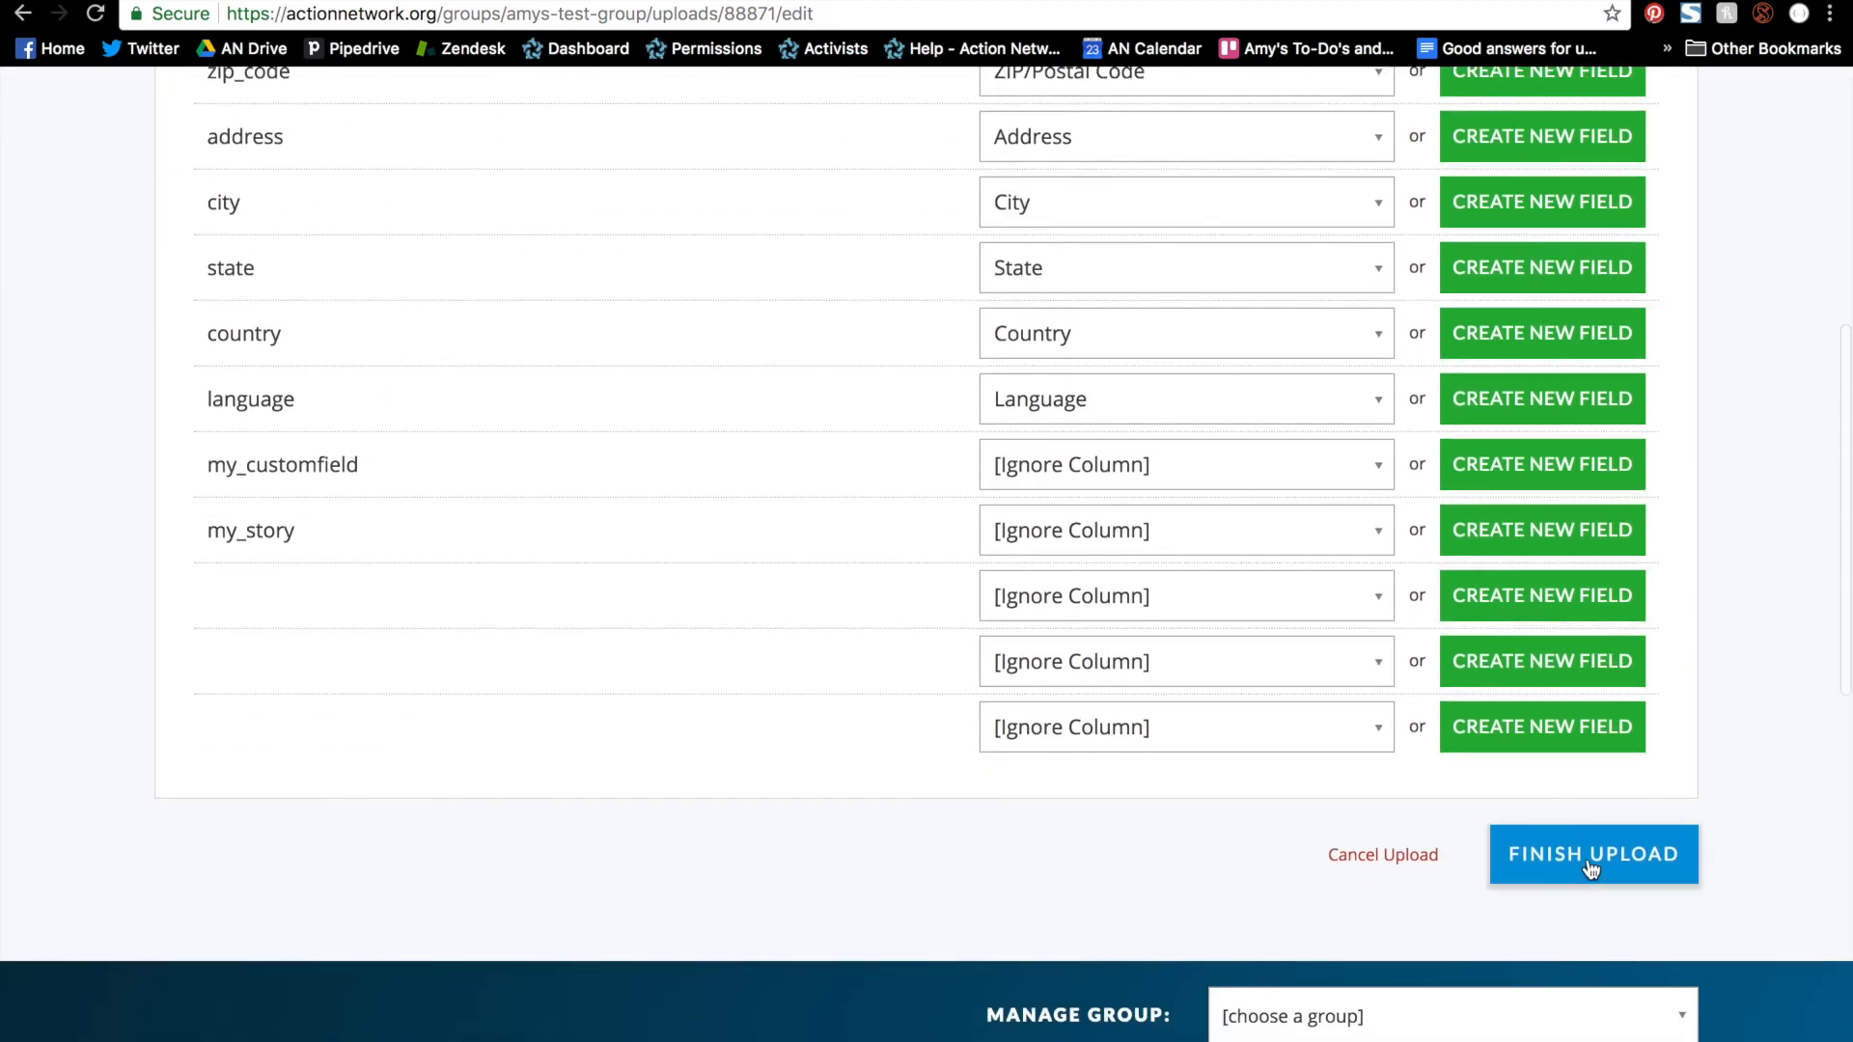
left_click(1592, 855)
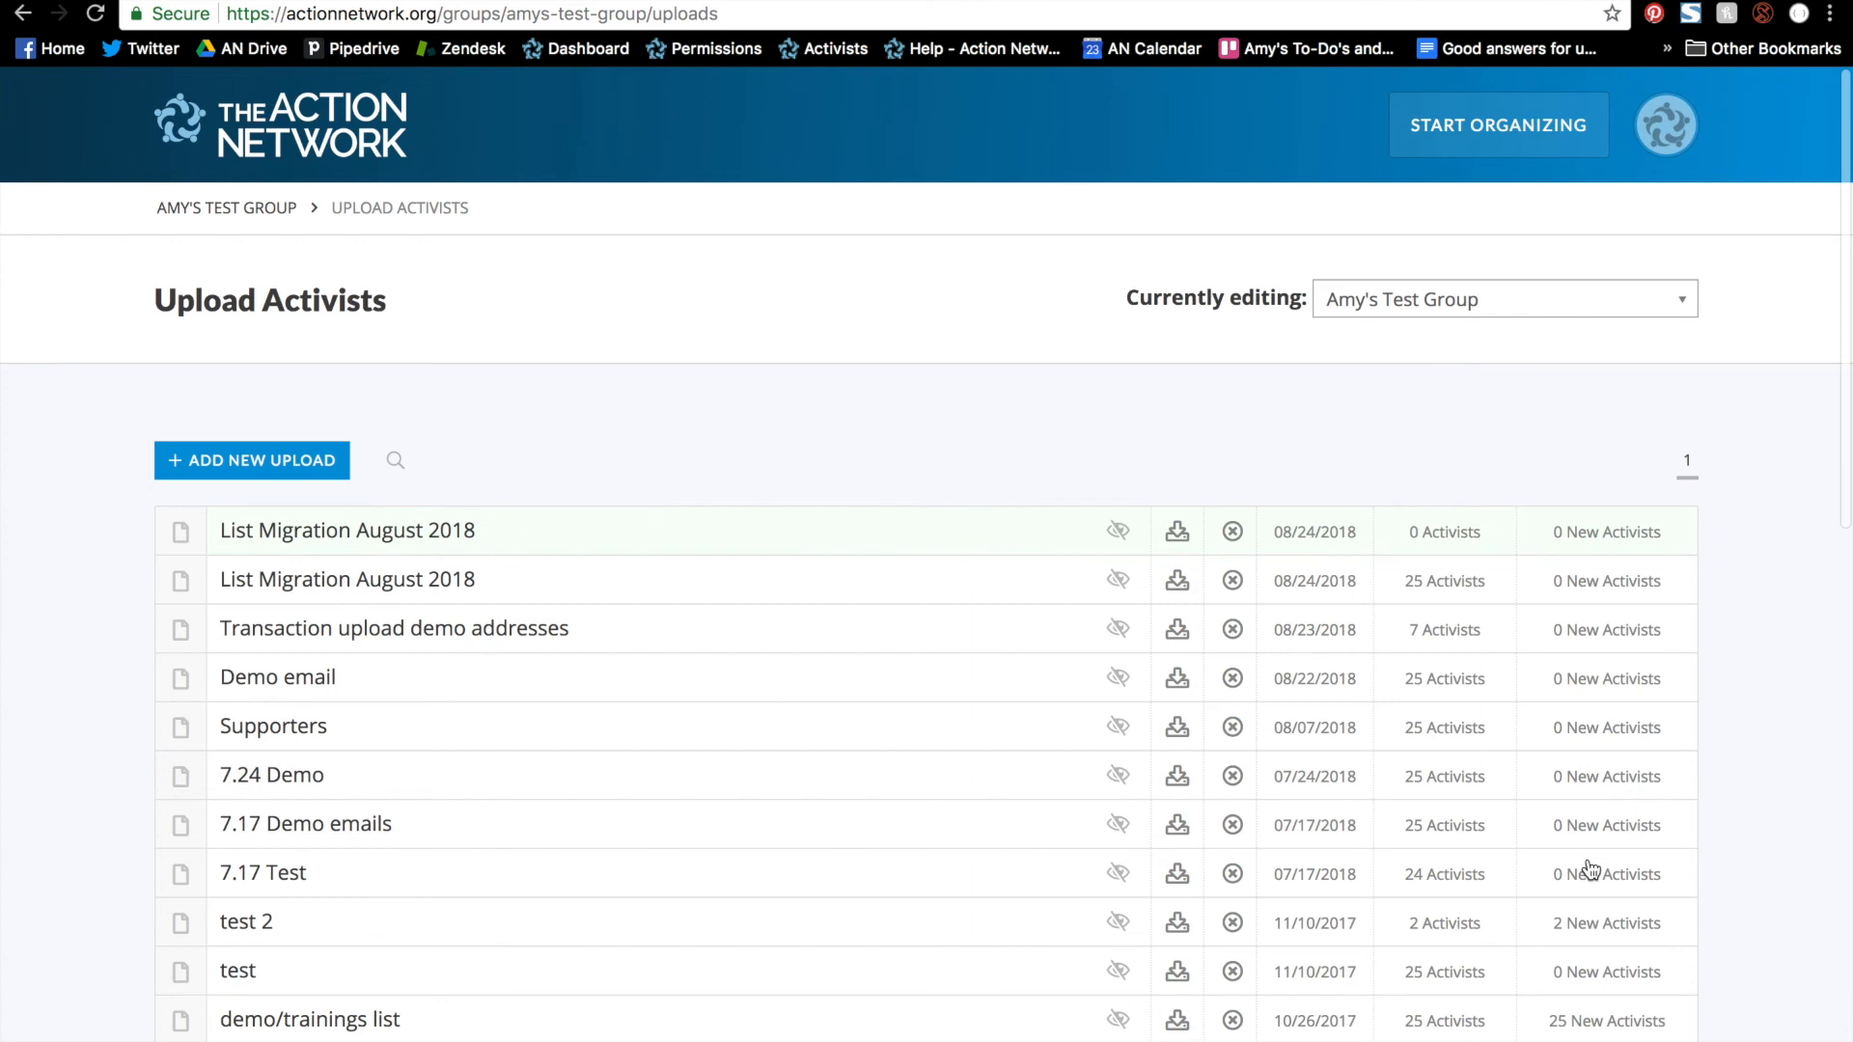
mouse_move(1340, 558)
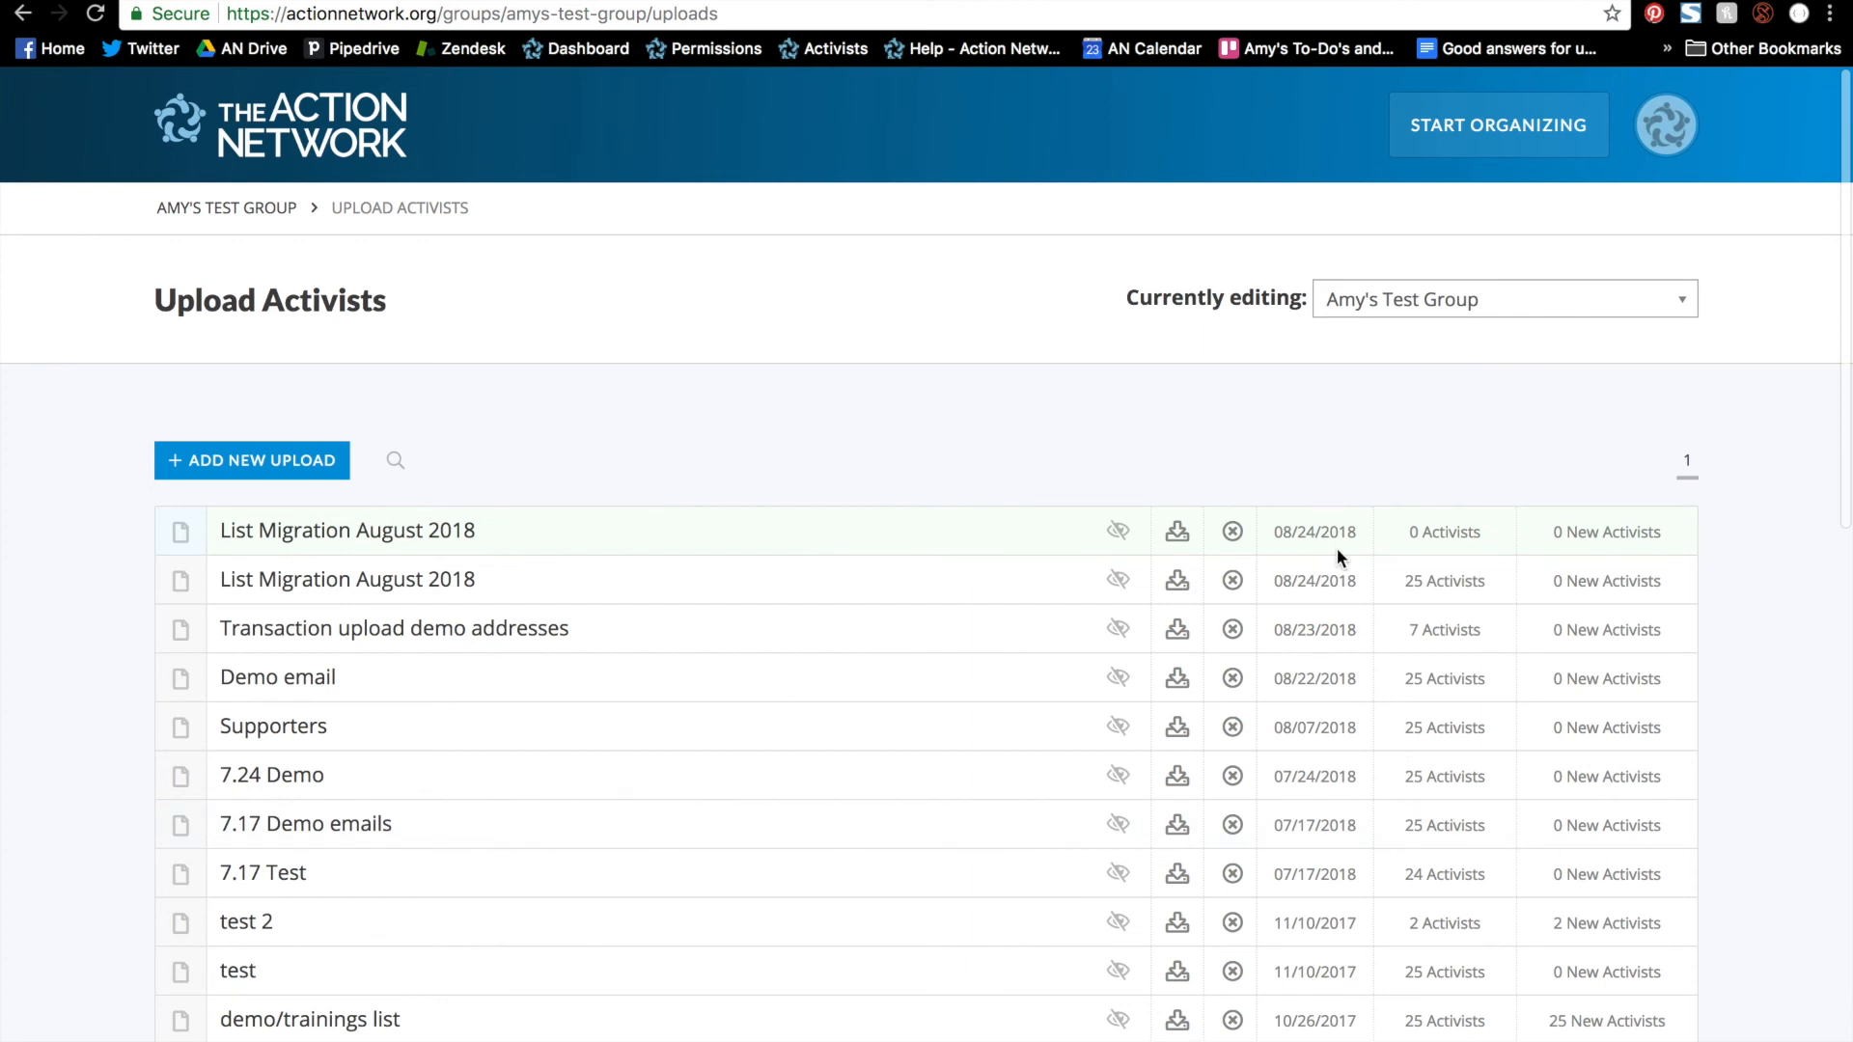
mouse_move(1430, 560)
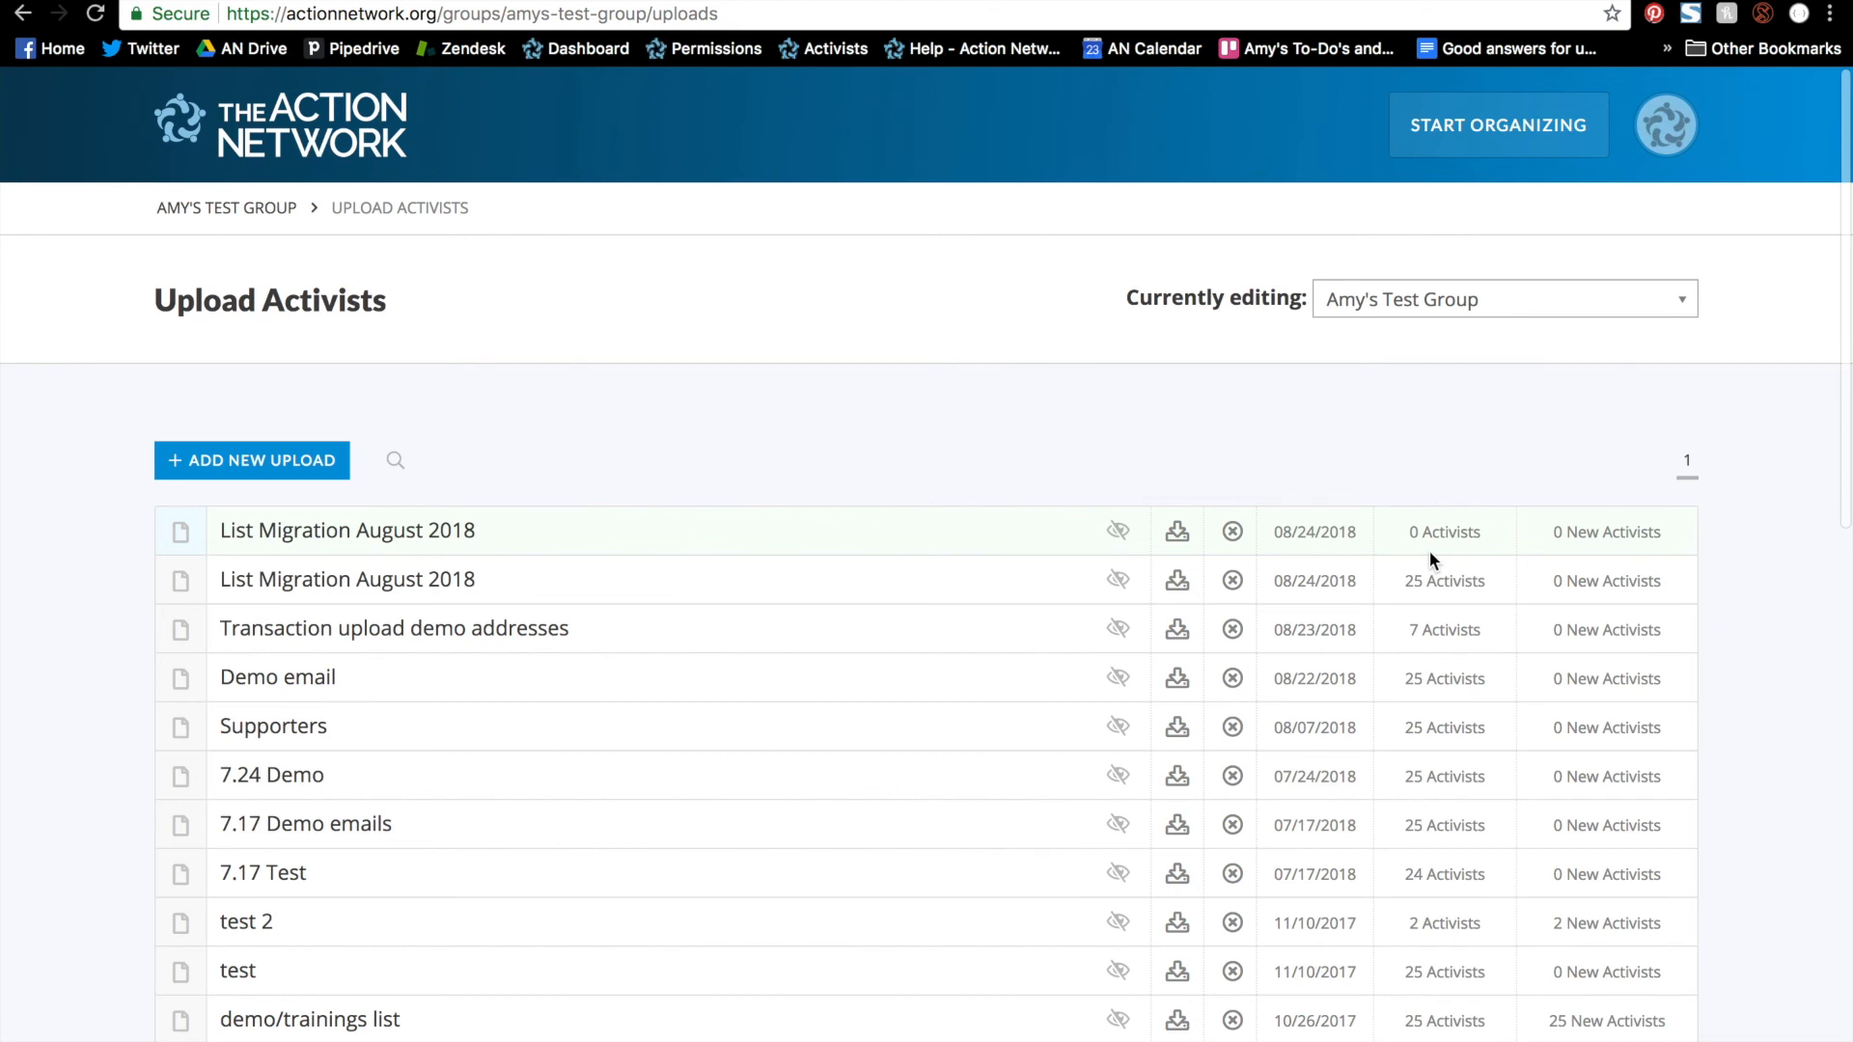